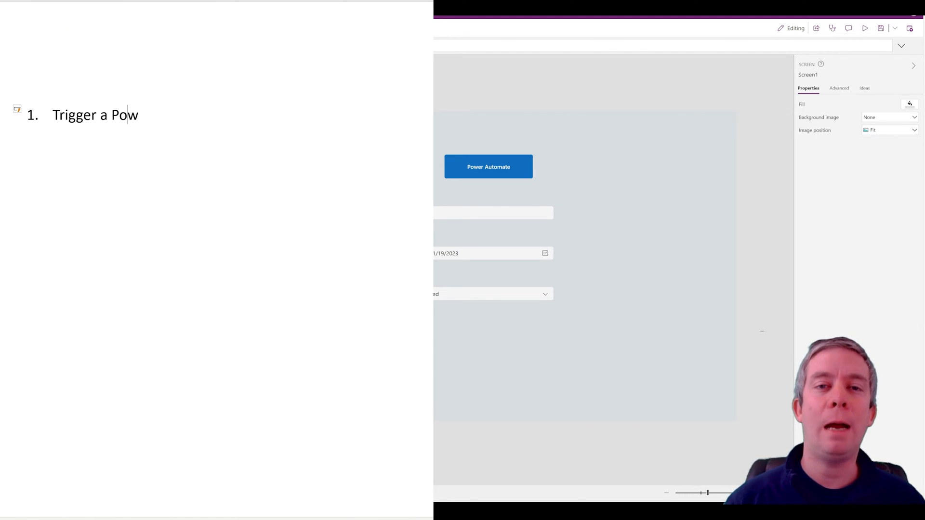
- Type the OneNote outline: trigger Power Automate from Power Apps, populate Word template, save in SharePoint
text(er Automate from)
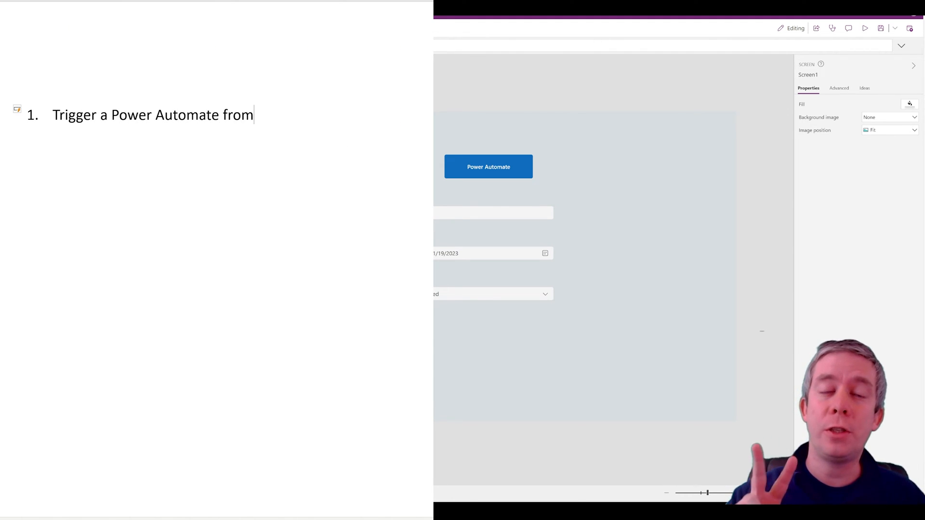
text(Power Apps V2)
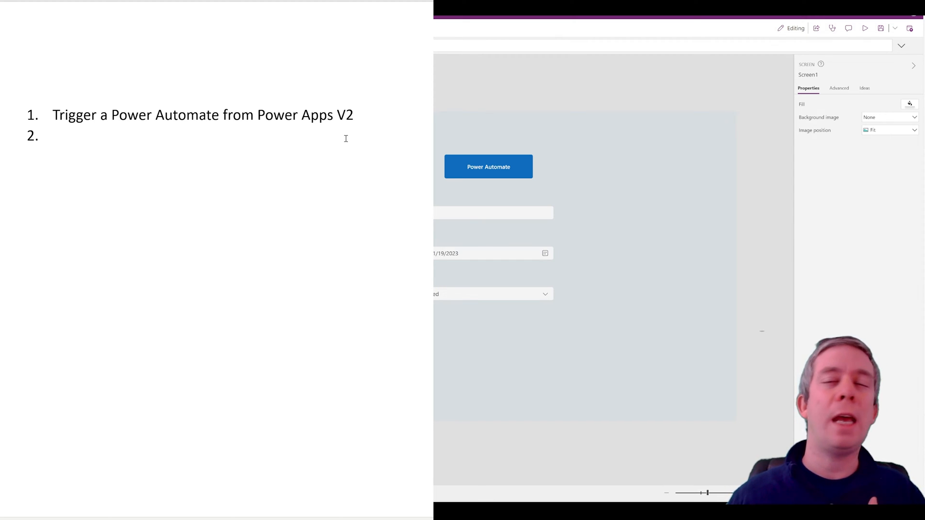
text(Word Template and)
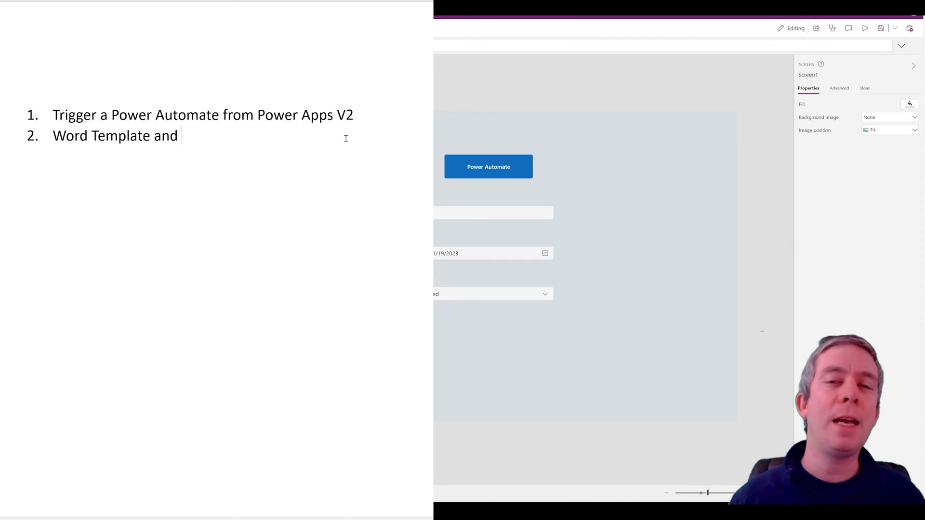
text(Populate)
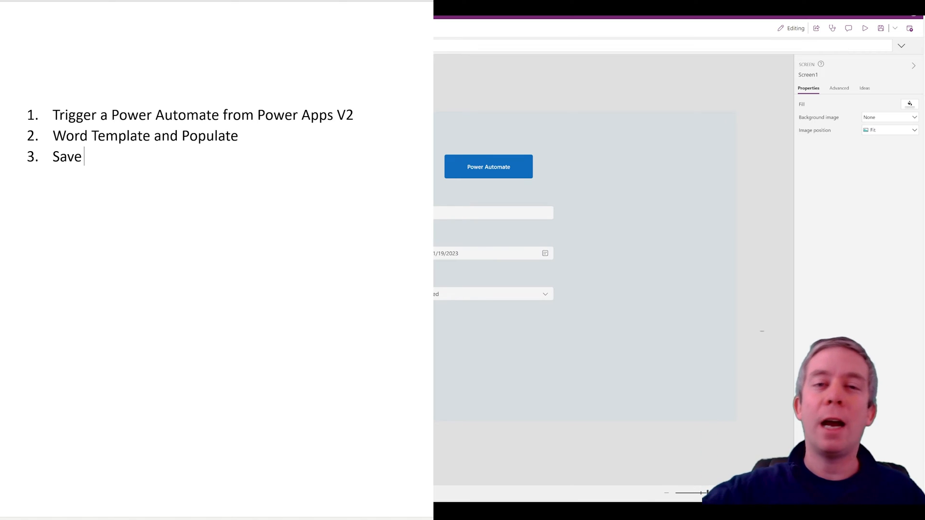
text(Template in ShareP)
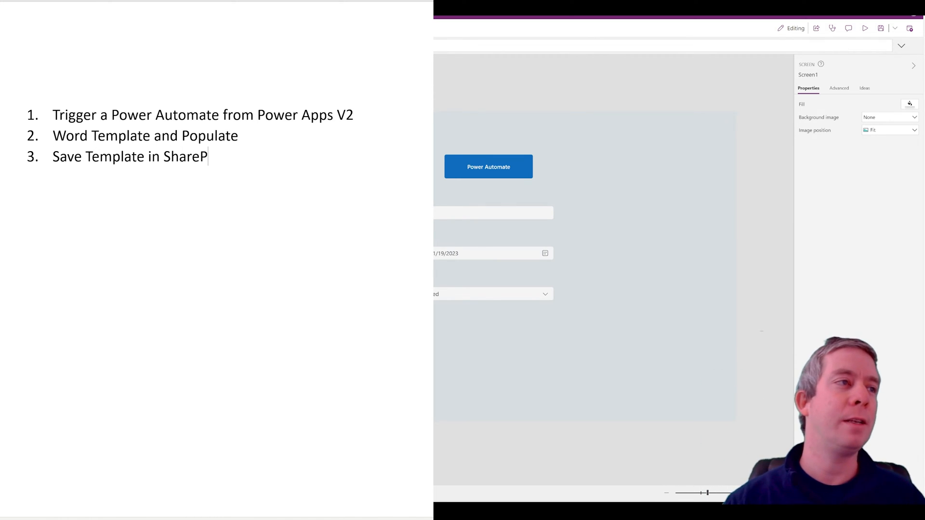
text(oint)
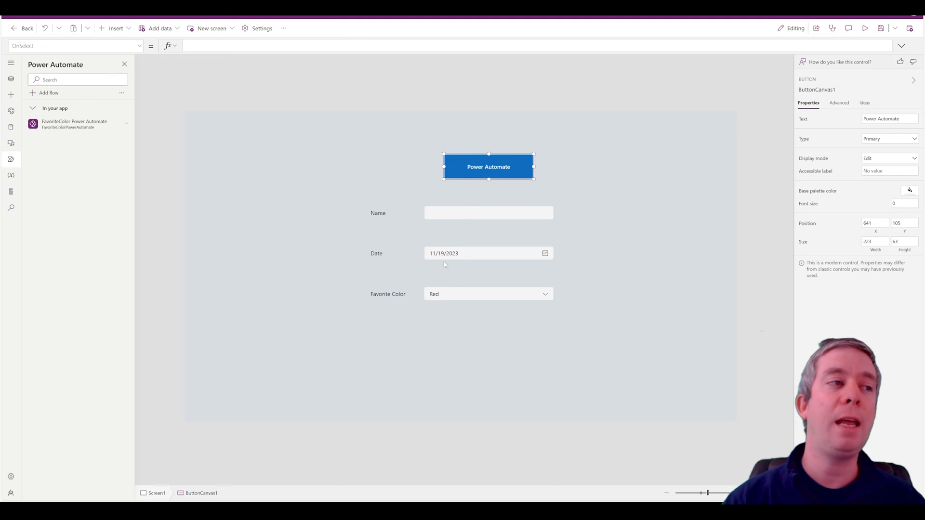
mouse_move(465, 282)
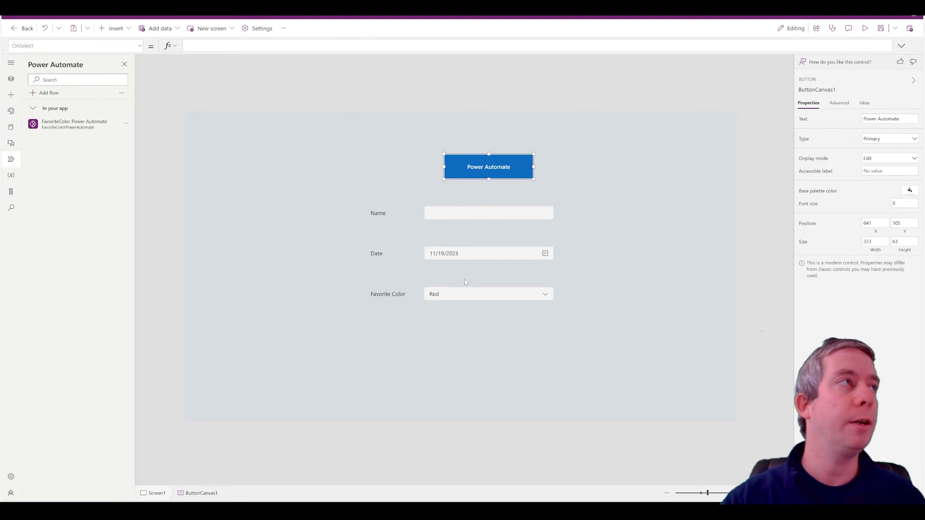
mouse_move(285, 98)
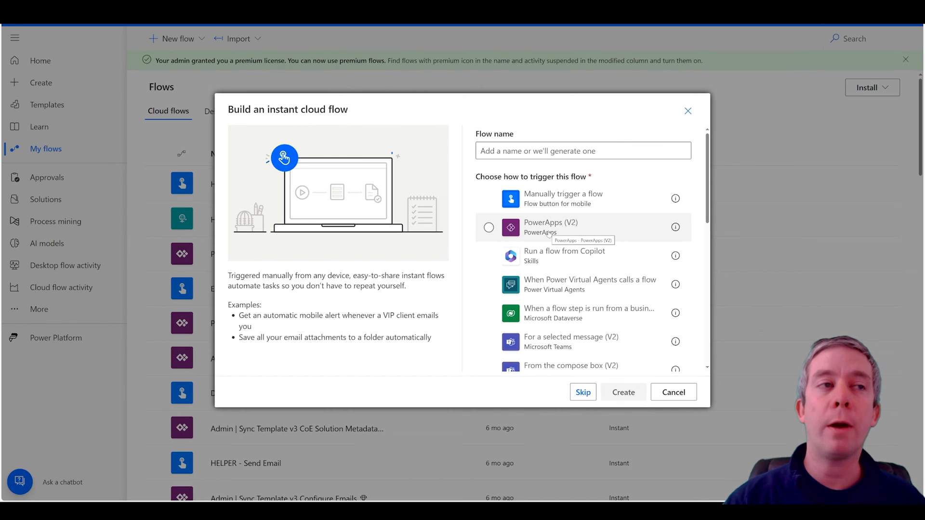
- Create an instant cloud flow using the PowerApps (V2) trigger
click(489, 227)
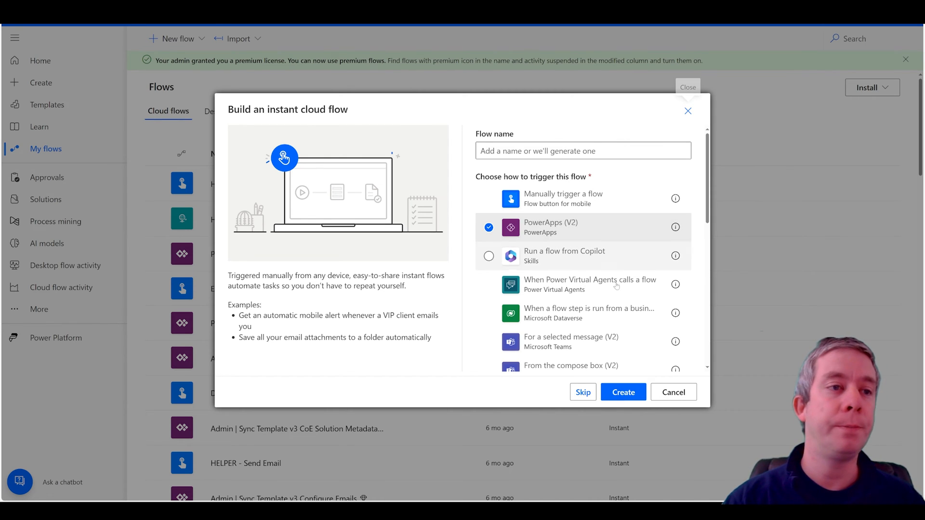
click(622, 392)
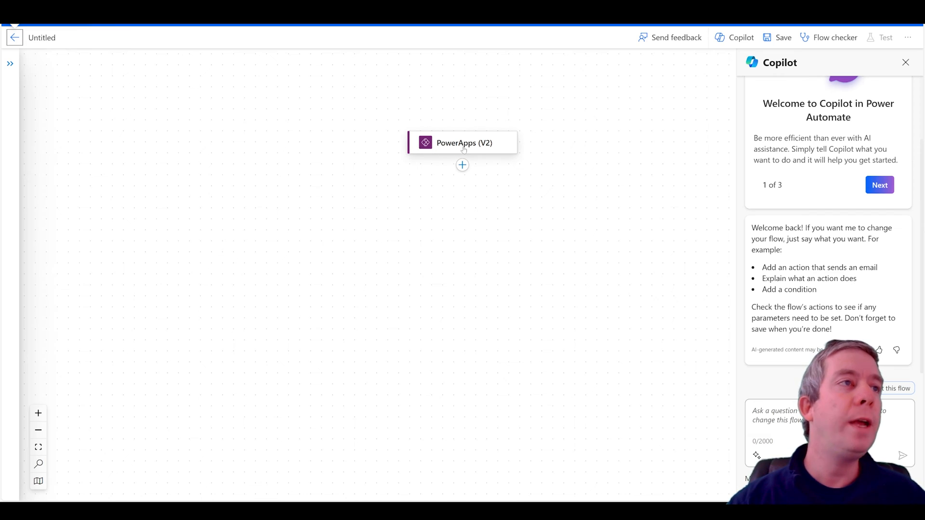
- Add a text input named Name to the PowerApps (V2) trigger
click(464, 142)
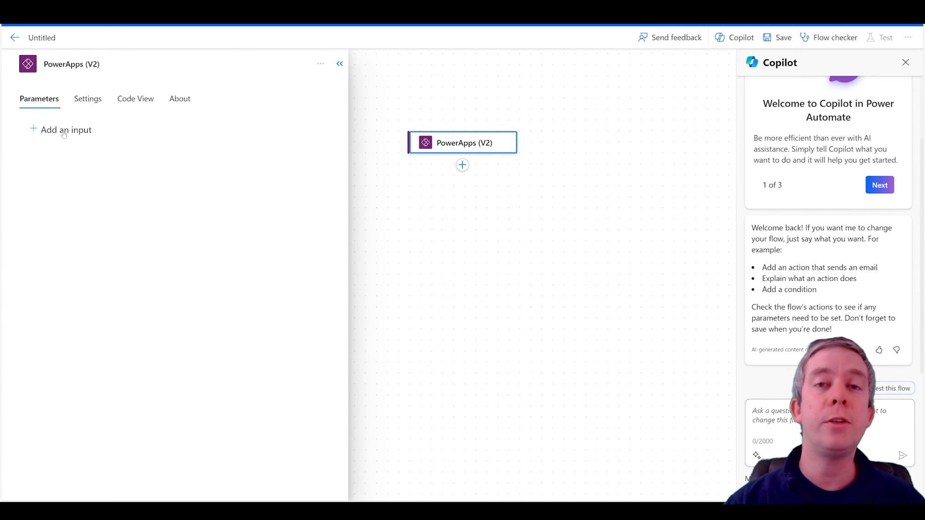
click(61, 129)
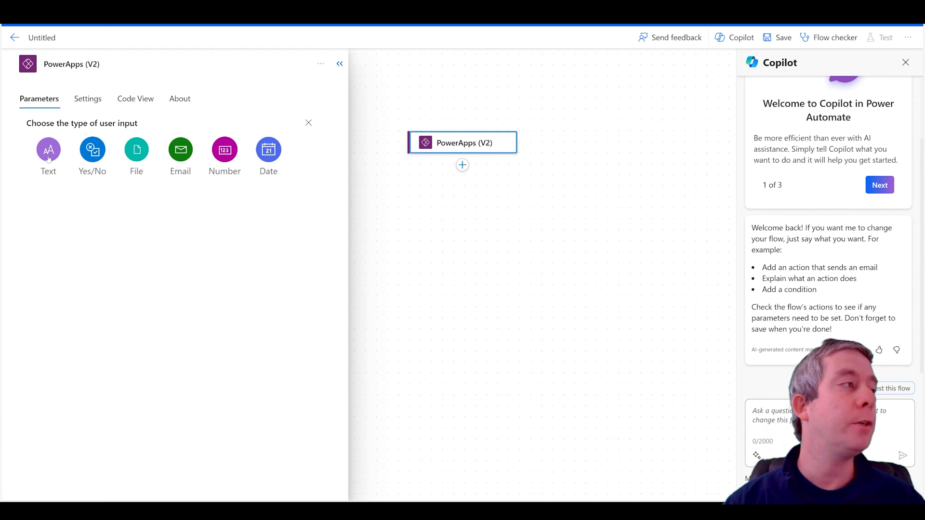
click(48, 150)
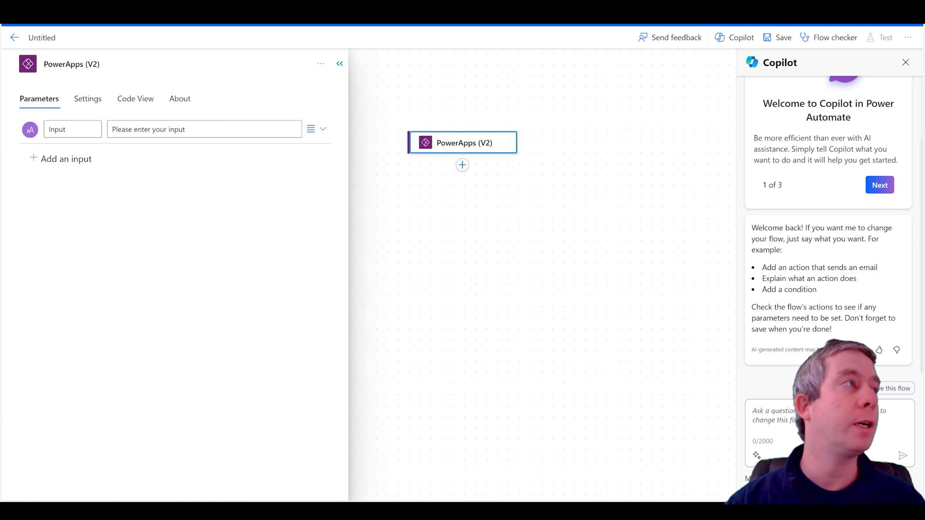
text(Nasm)
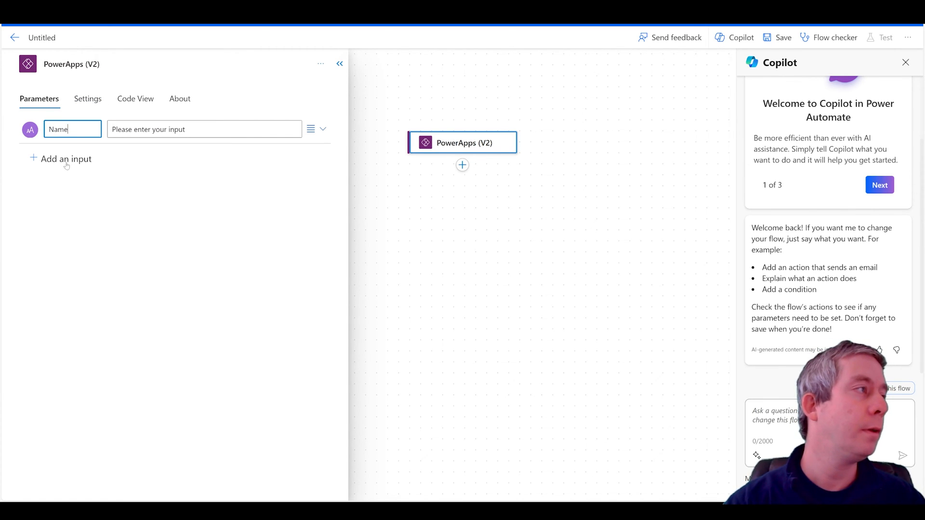
- Add a date input named Date and a text input named FavColor
click(61, 159)
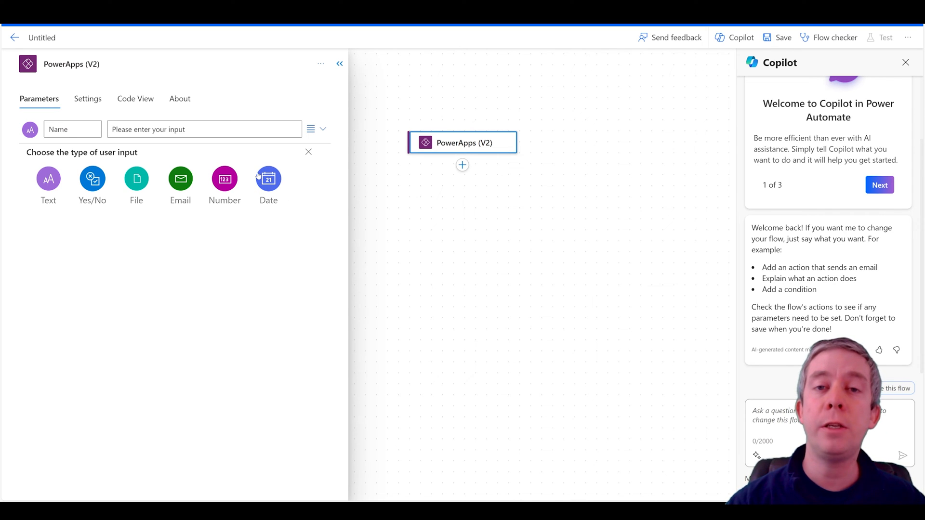
click(268, 179)
text(Trigger date)
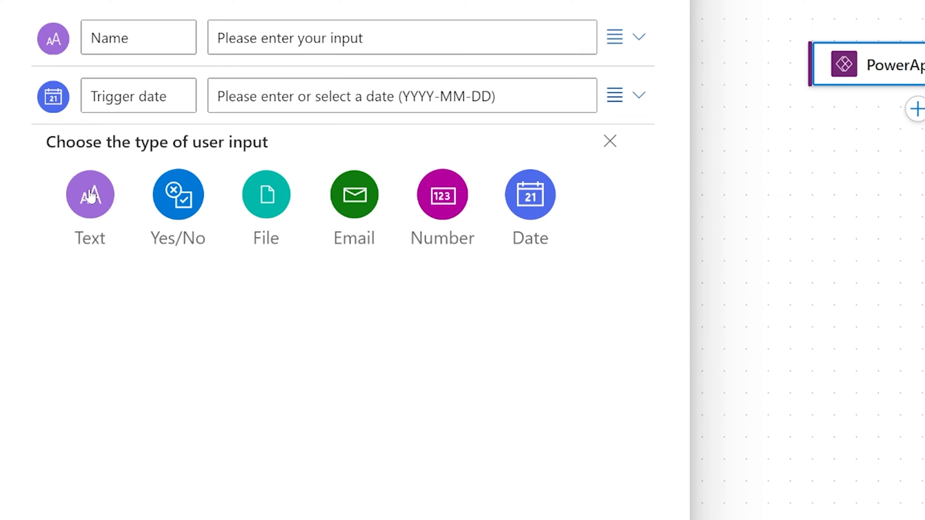
click(89, 195)
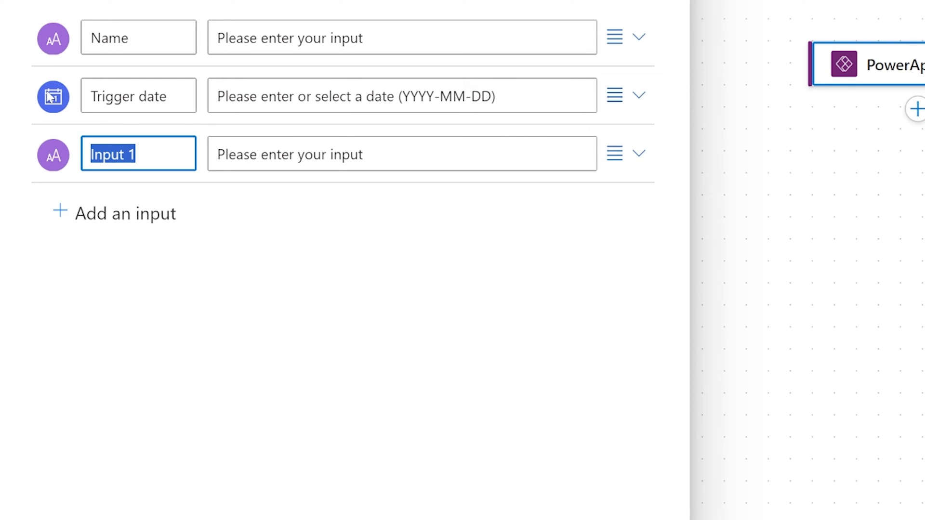
text(FavColor)
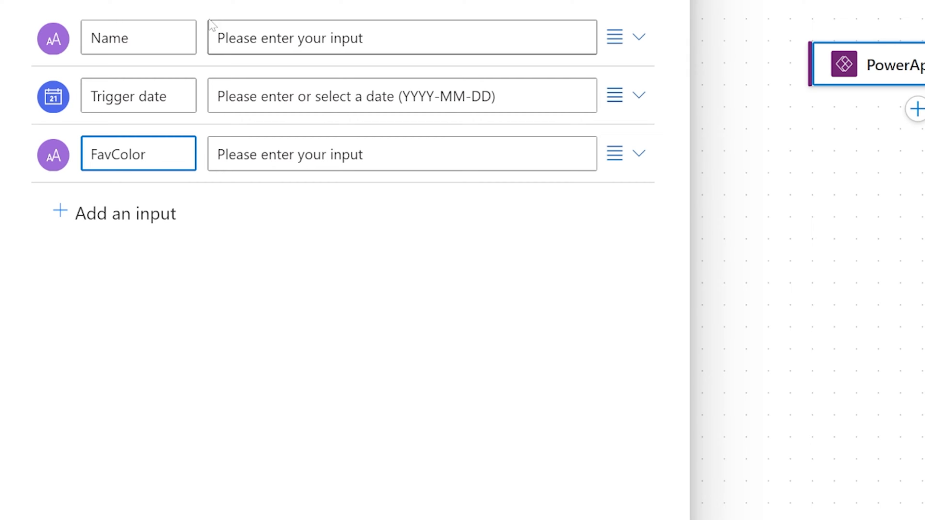
text(Date)
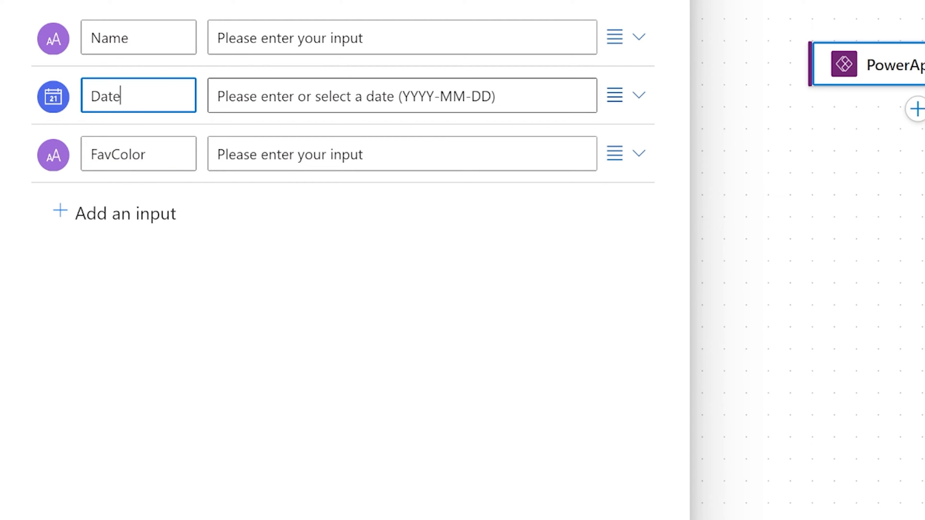
click(822, 195)
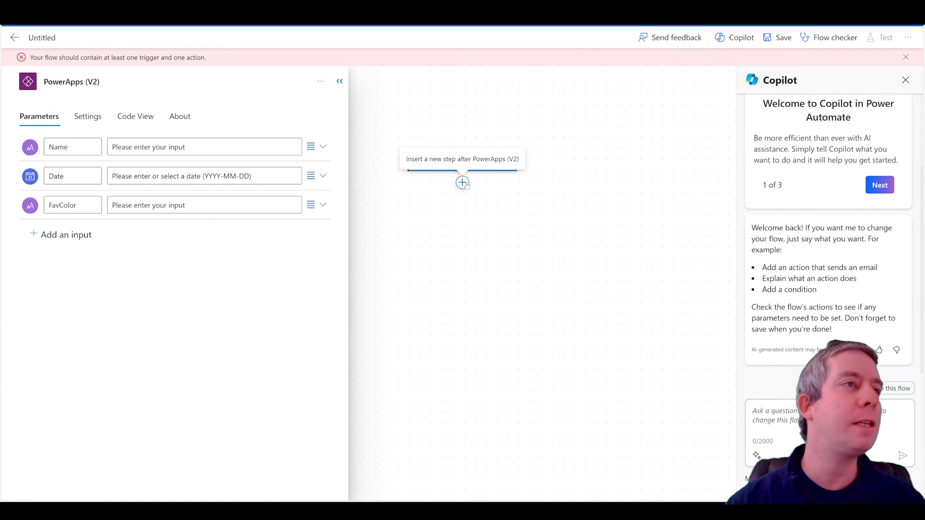
- Search 'word' and insert Populate a Microsoft Word template below the trigger
click(462, 182)
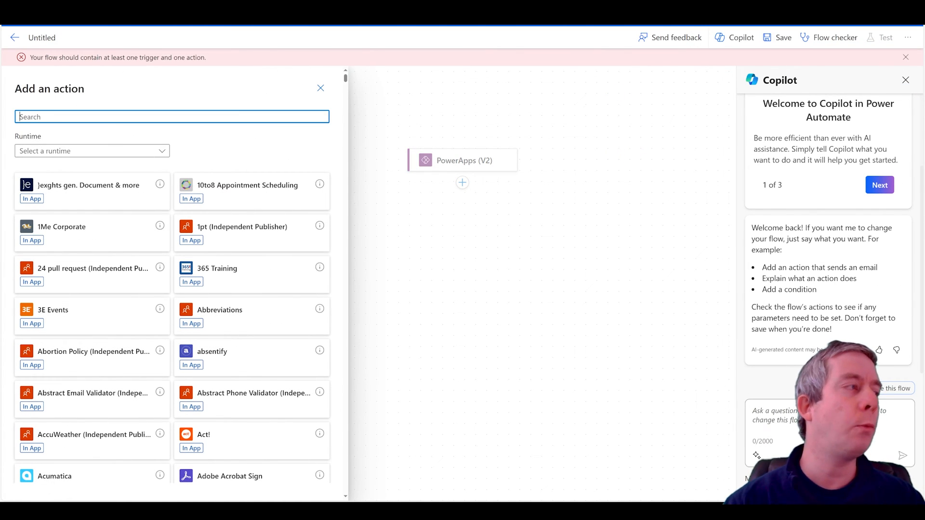
text(word)
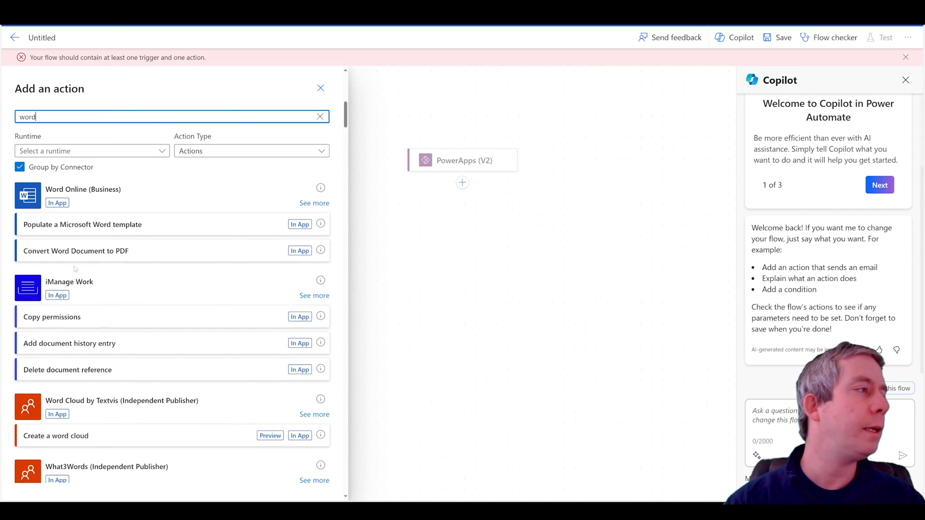
click(82, 225)
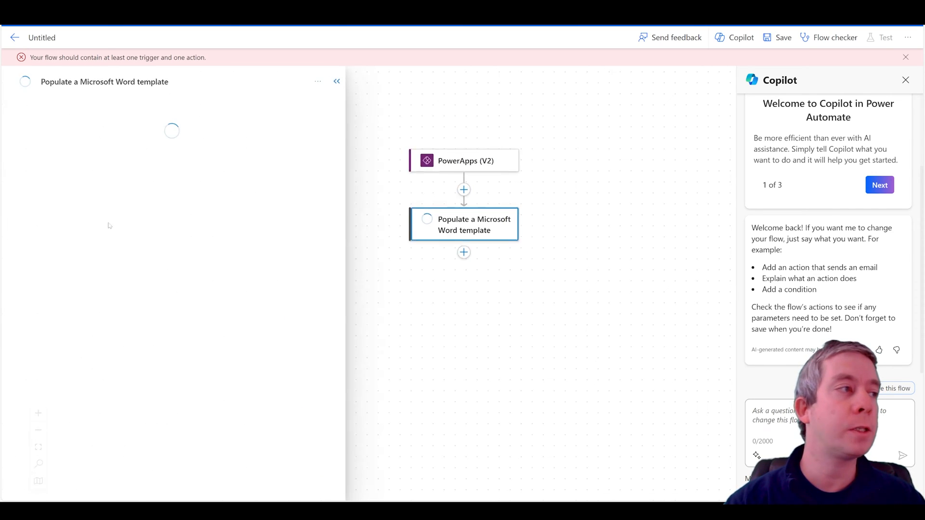
click(464, 224)
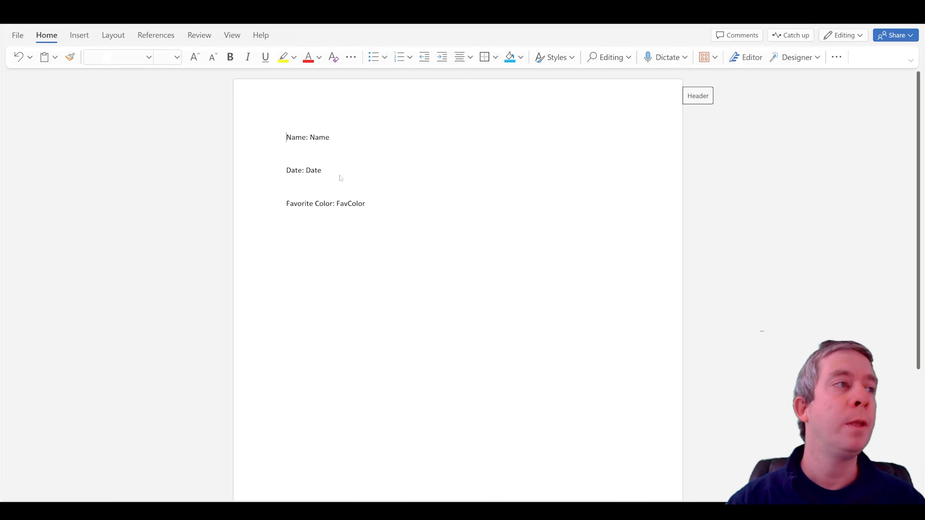
click(319, 137)
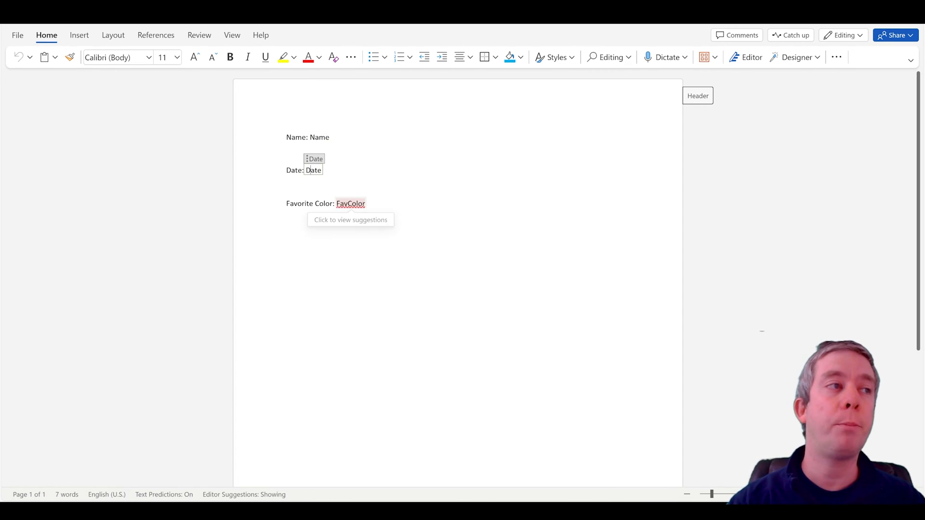
click(350, 204)
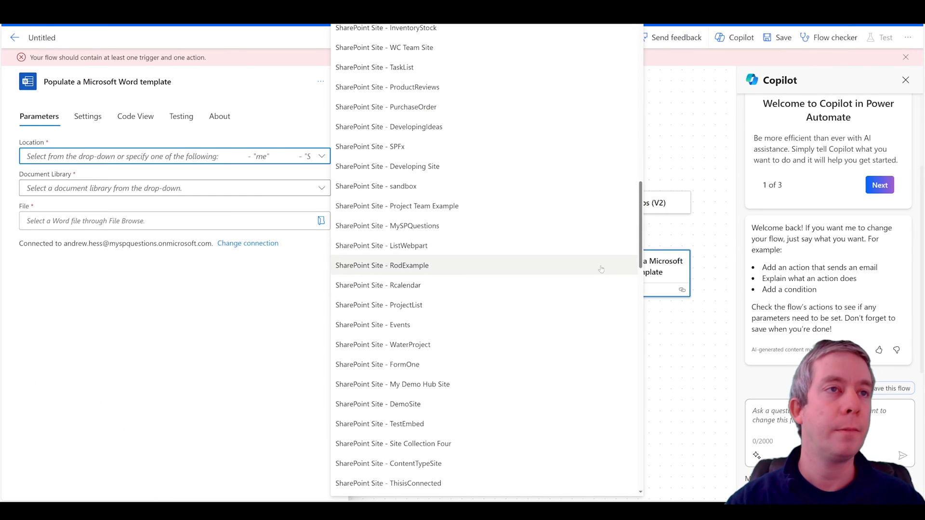
- Point the template action to the InventoryStock site URL, Documents library and MyFavColorTemplate.docx
click(174, 156)
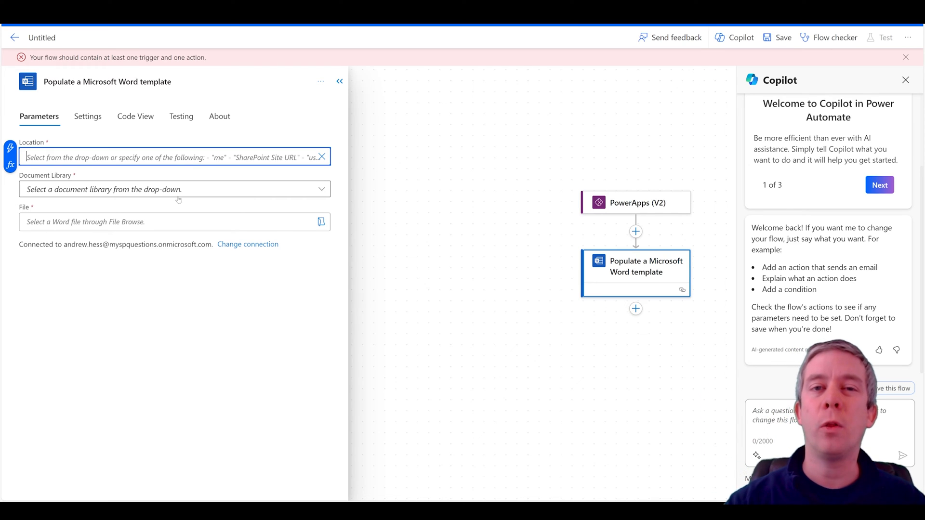
text(https://myspquestions.sharepoint.com/sites/InventoryStock)
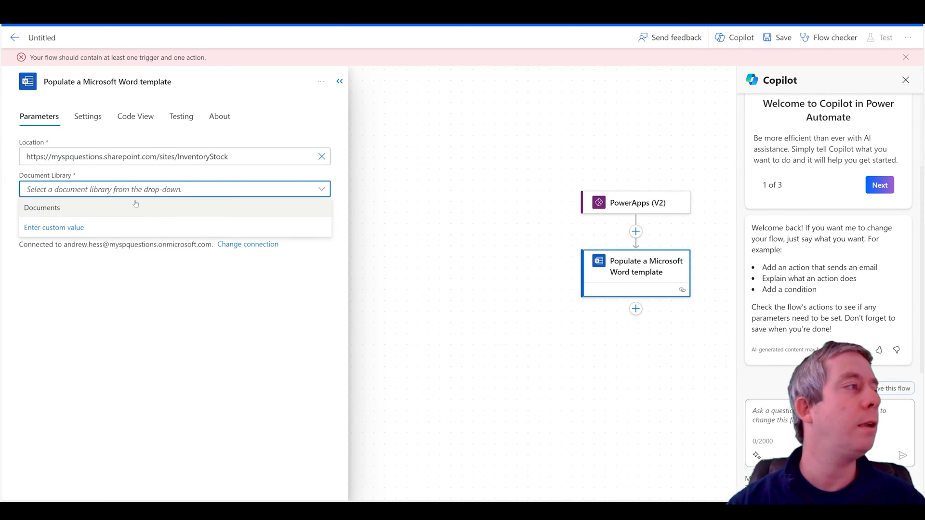
click(42, 208)
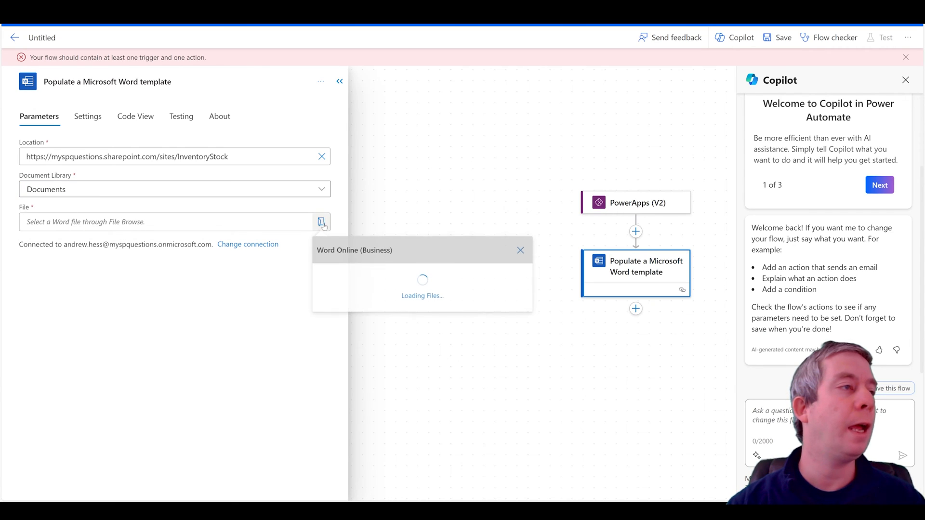
click(422, 281)
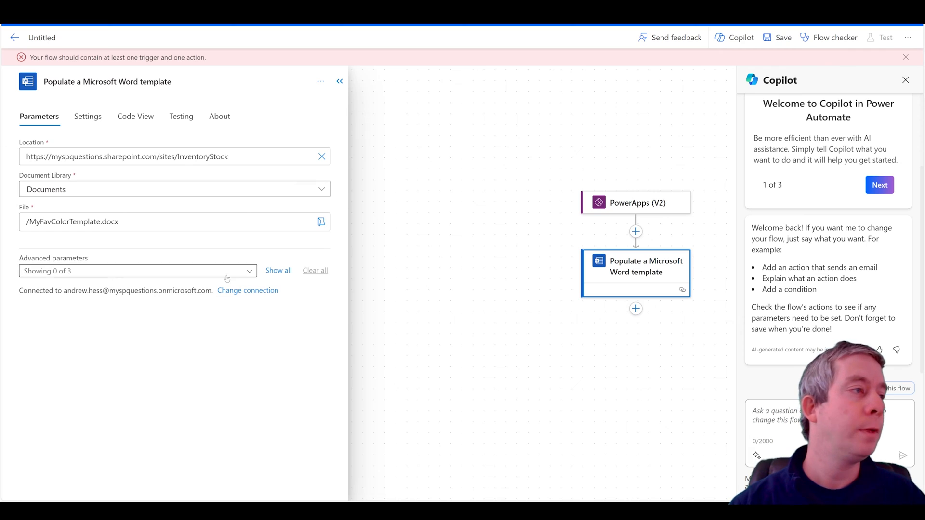
mouse_move(159, 277)
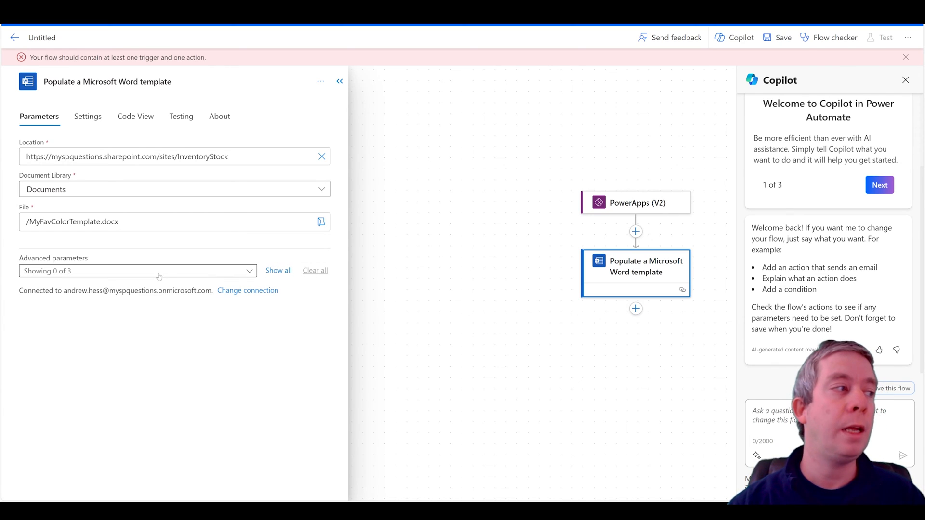
mouse_move(278, 270)
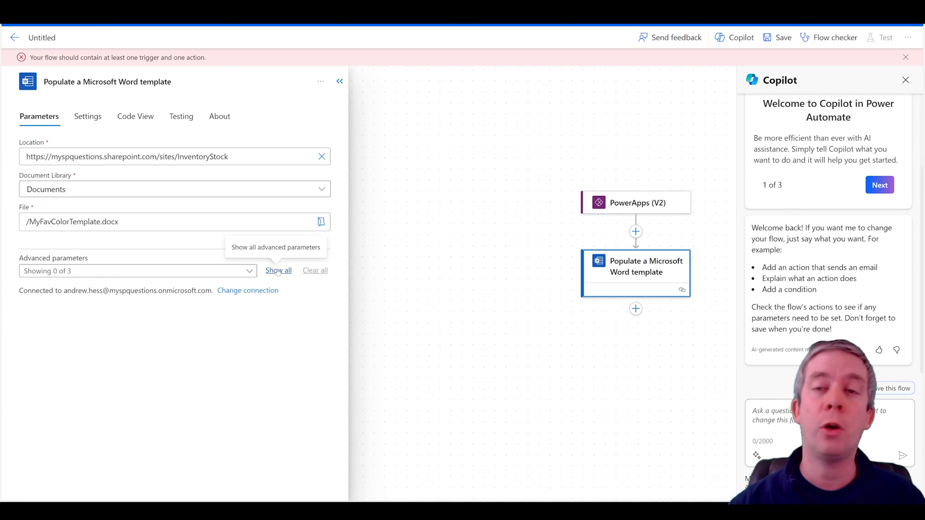
- Show all template fields and insert the FavColor, Name and Date dynamic inputs into them
click(249, 271)
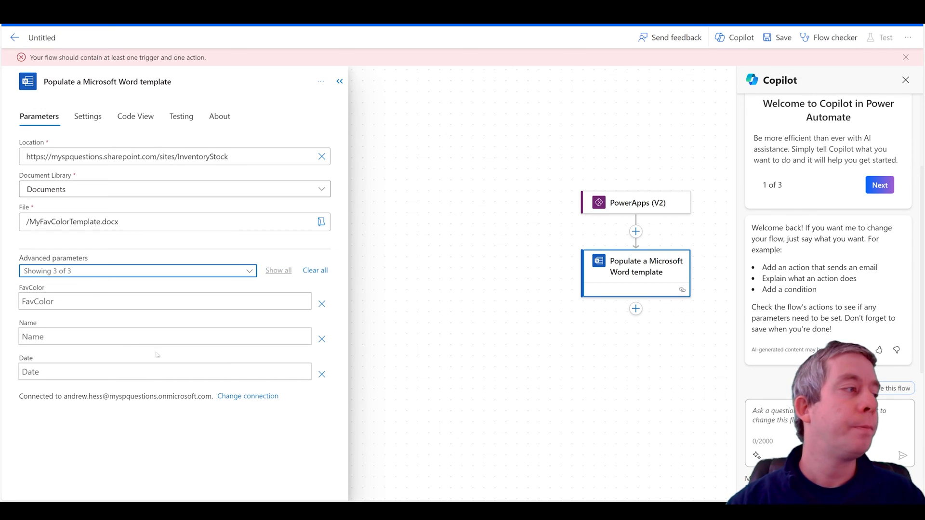
click(164, 300)
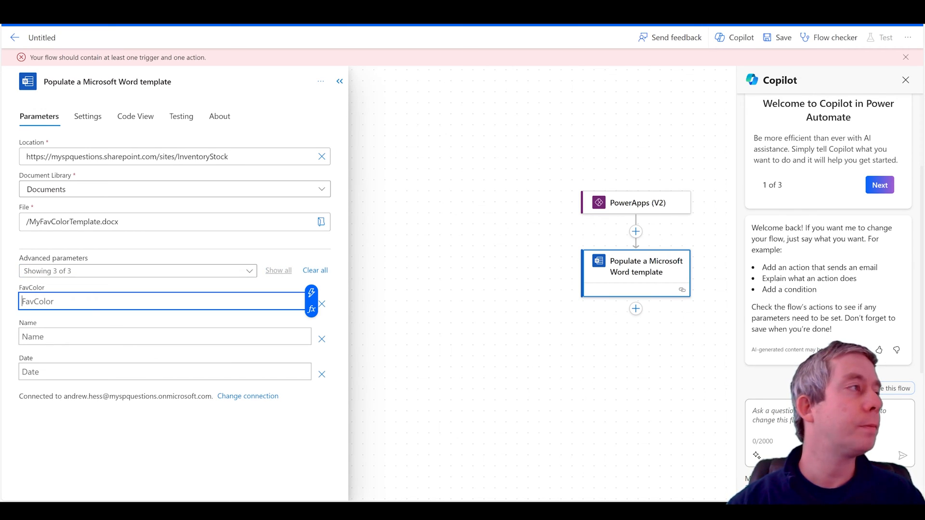
click(311, 293)
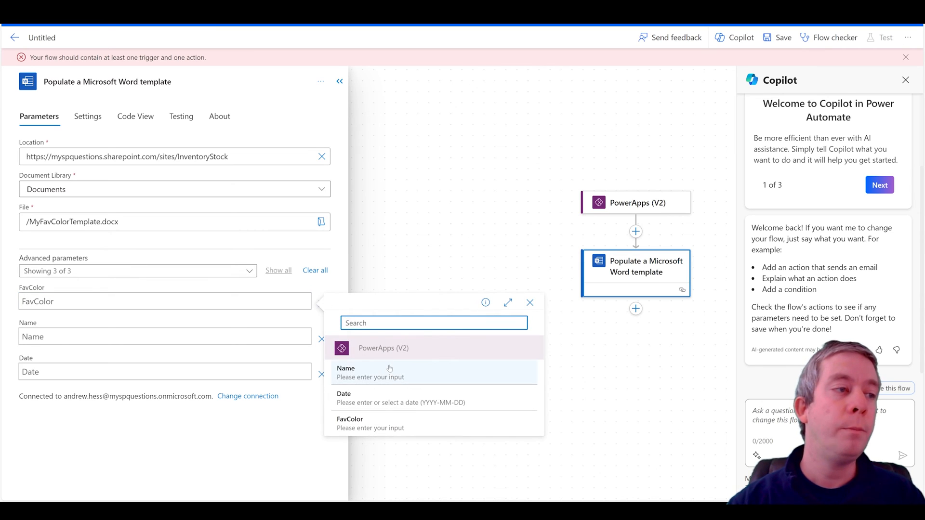
mouse_move(370, 423)
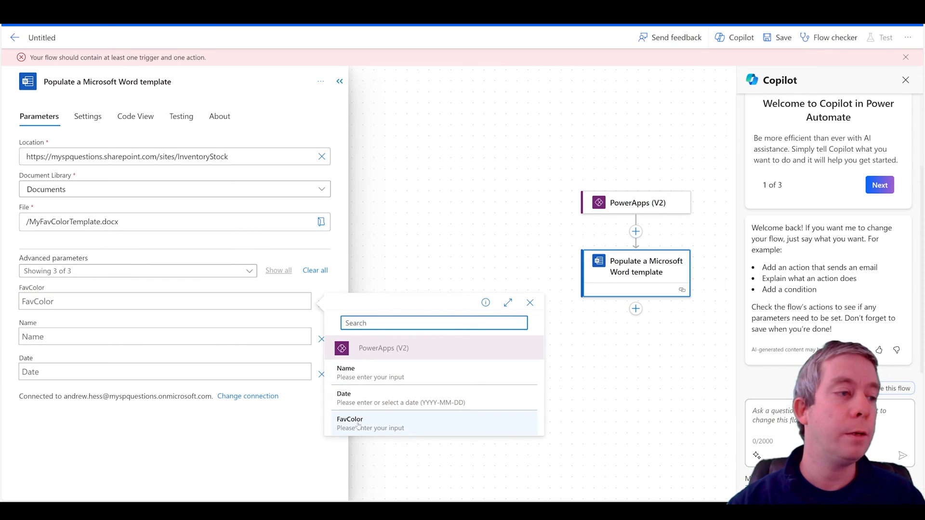
click(349, 423)
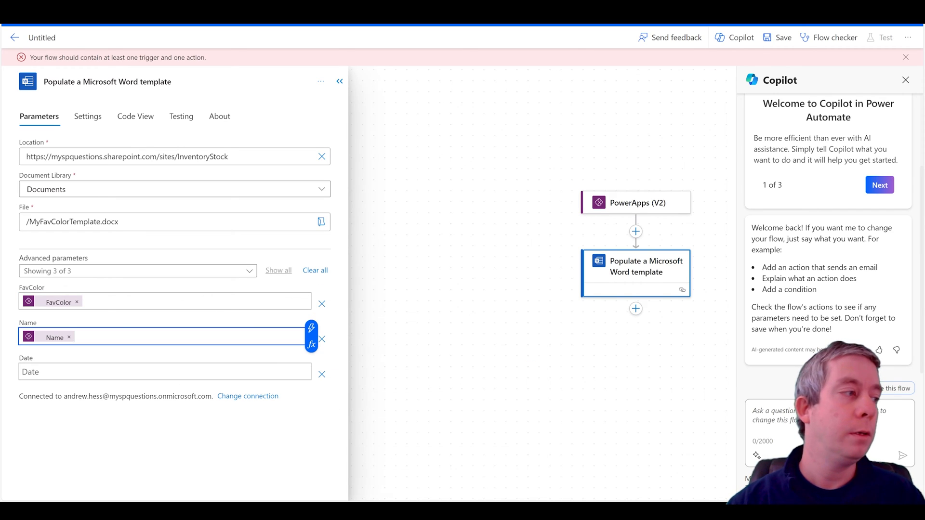
click(165, 371)
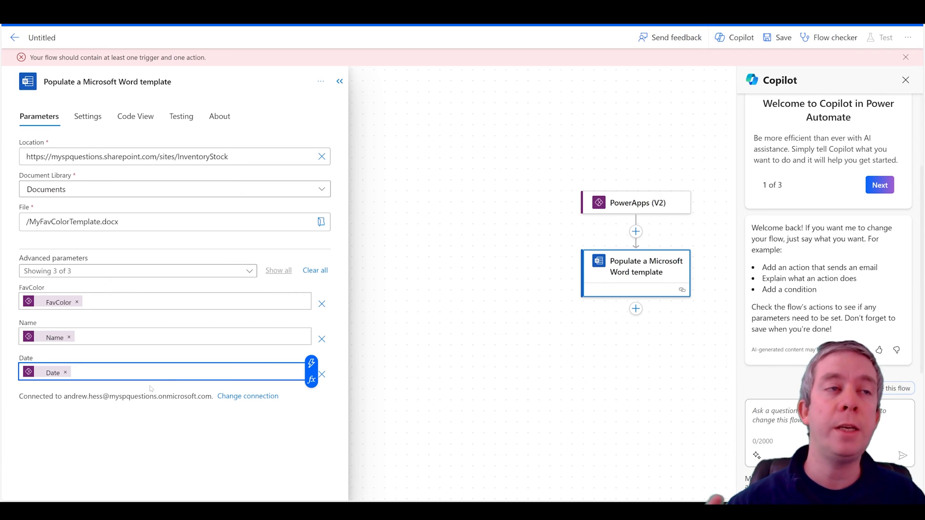
click(635, 202)
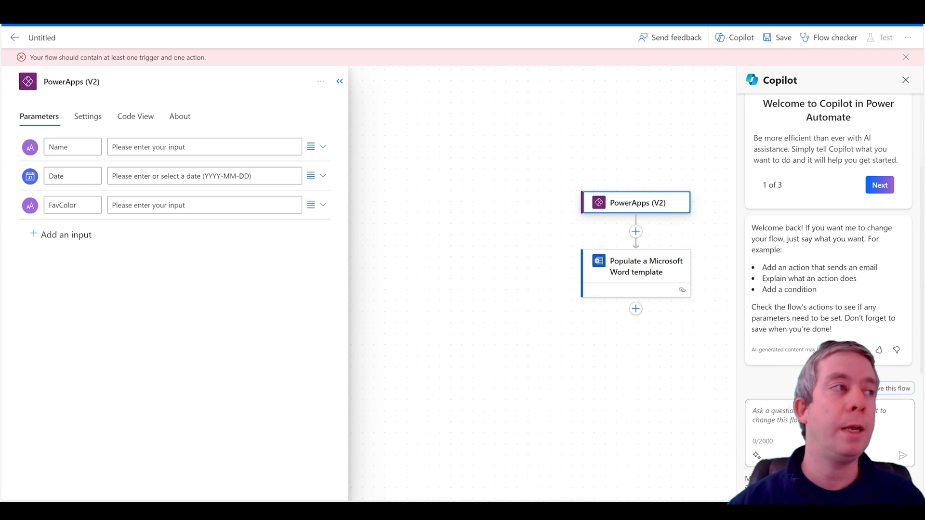
mouse_move(587, 348)
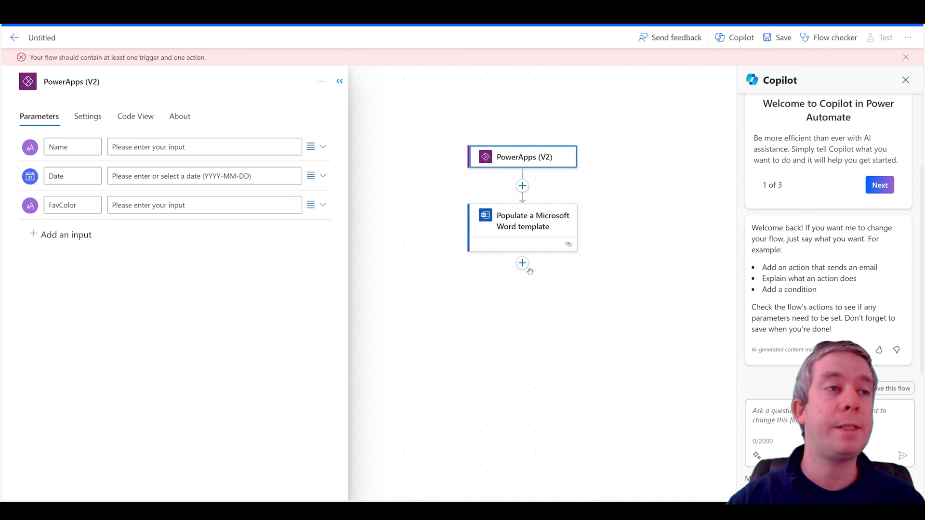
- Search 'create file' and insert SharePoint's Create file action after the template step
click(521, 263)
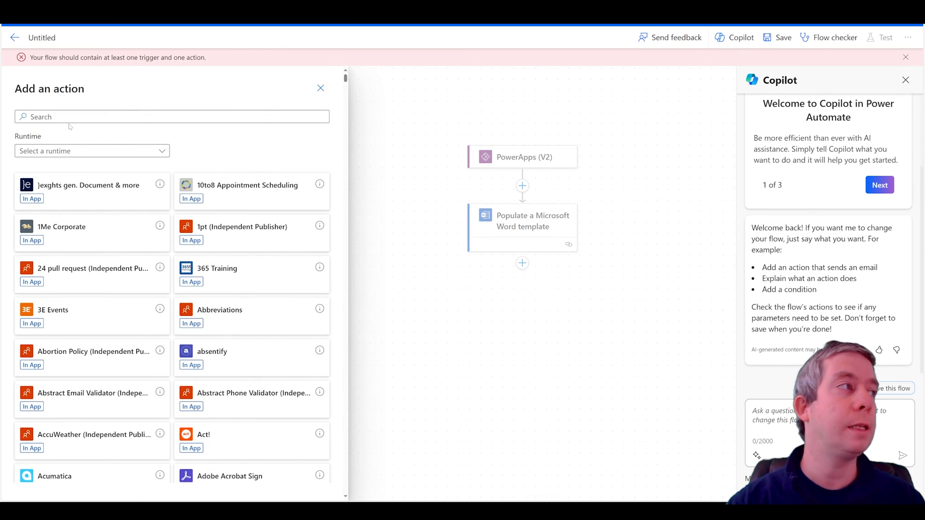
text(create f)
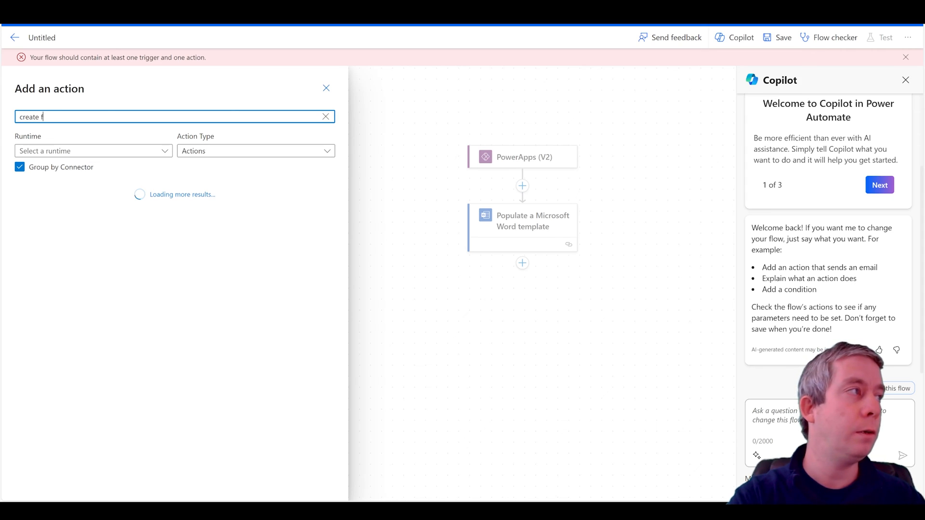
text(ile)
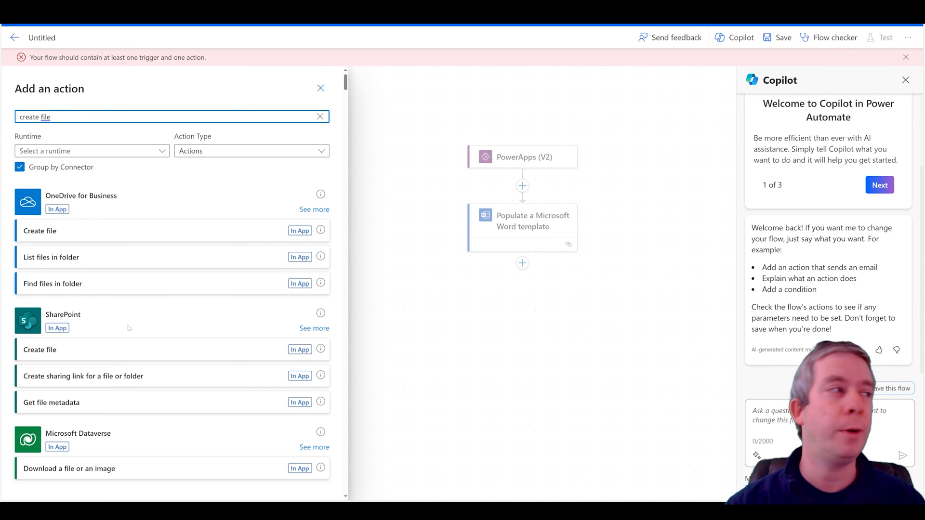
scroll(down, 3)
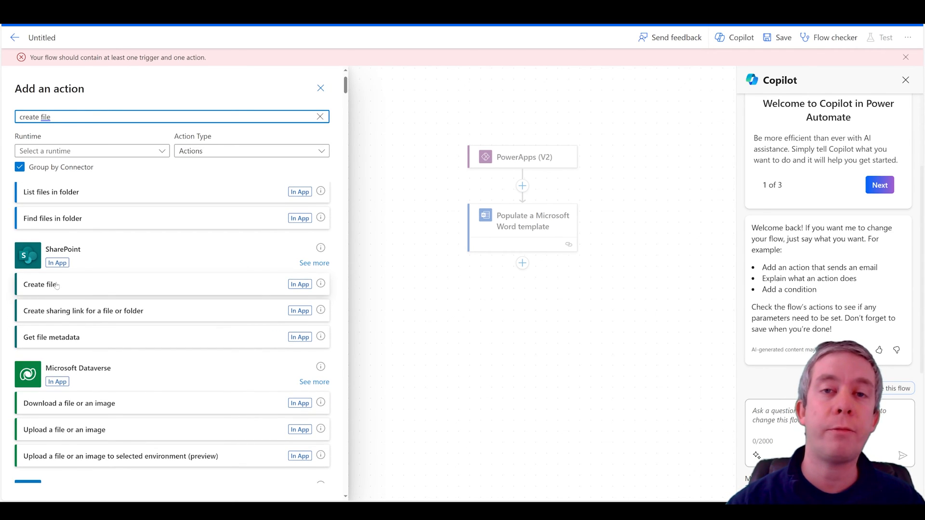
click(41, 284)
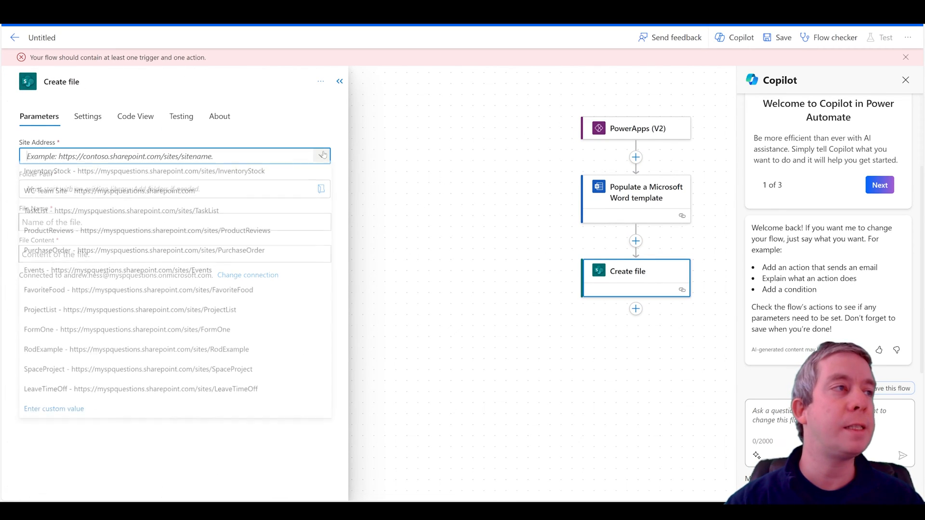
- Set the Create file location to InventoryStock's Shared Documents library
click(150, 171)
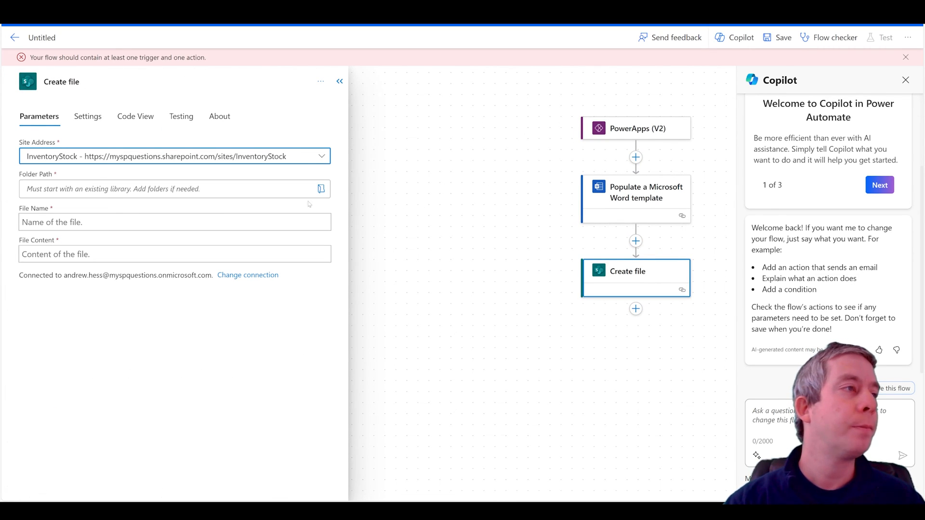
click(321, 189)
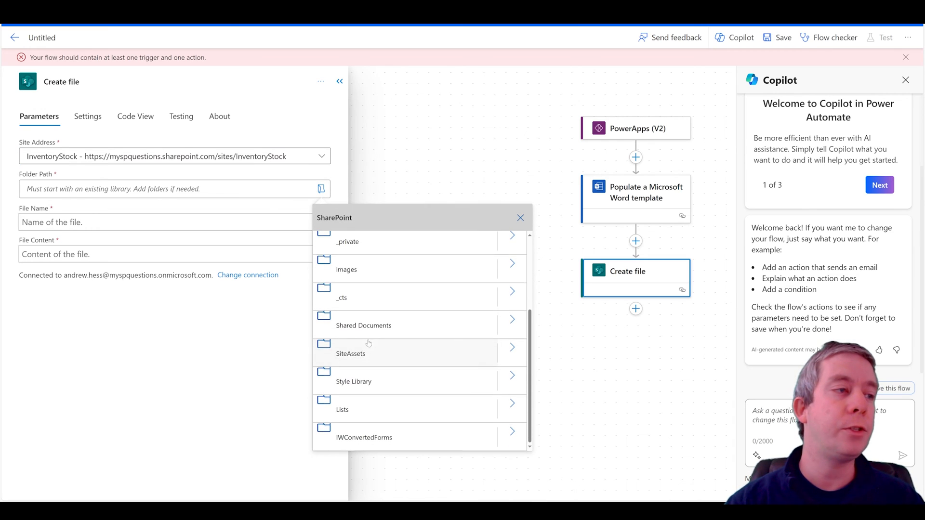
click(363, 325)
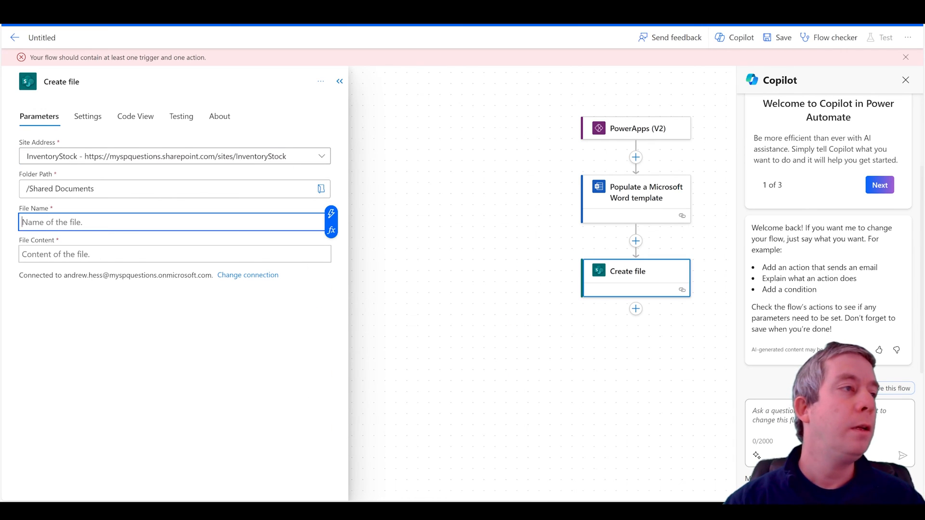
- Name the file with the Name input plus '.docx', using the generated Word document as content
click(331, 223)
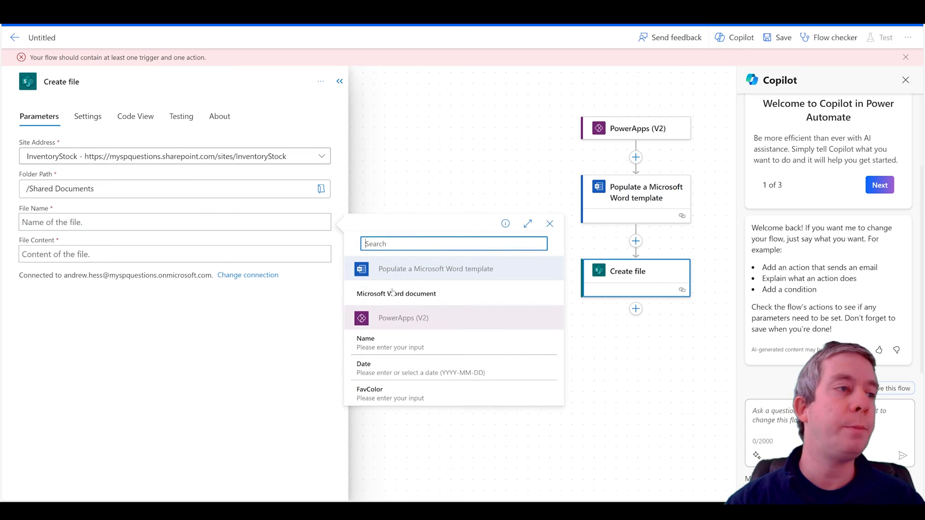
click(365, 342)
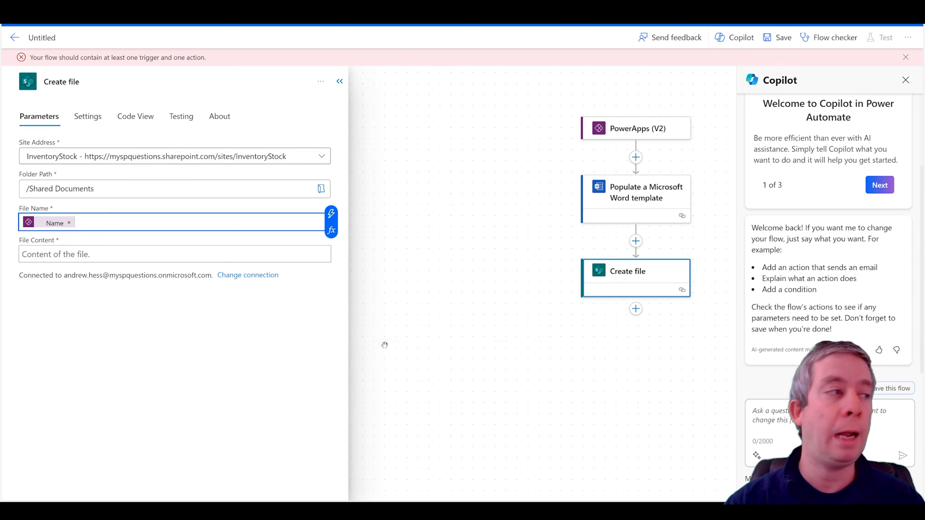
text(.do)
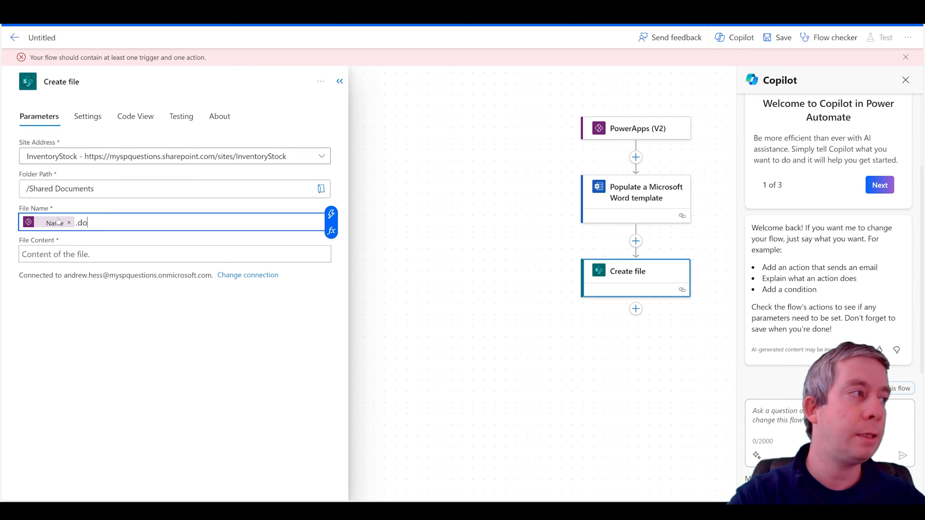
text(cx)
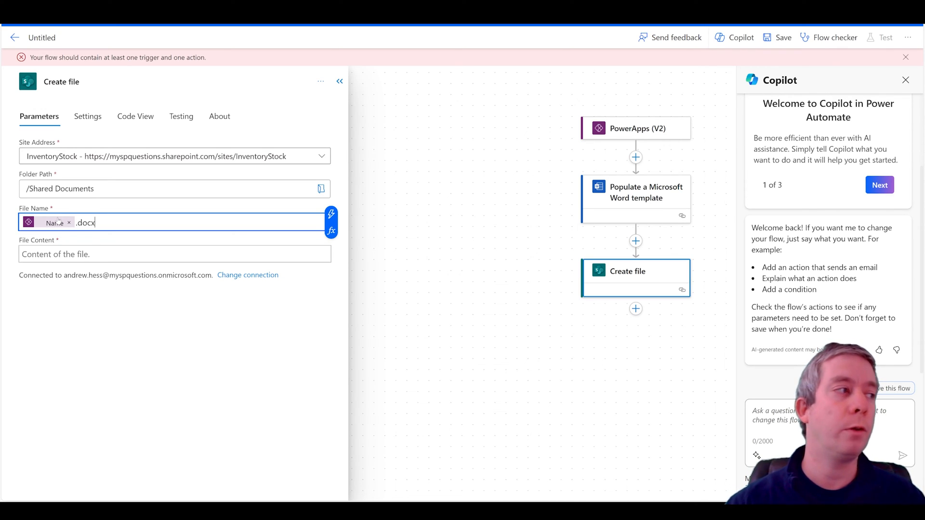
click(171, 254)
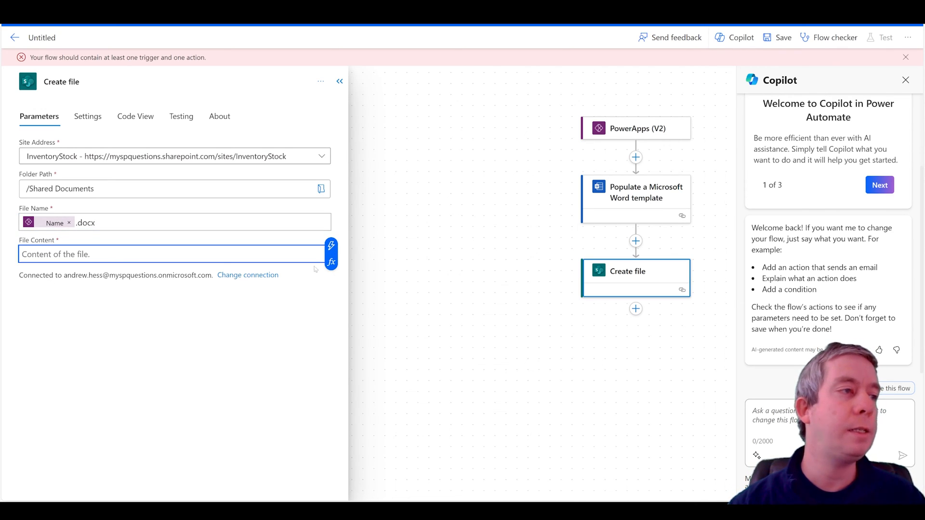
click(331, 245)
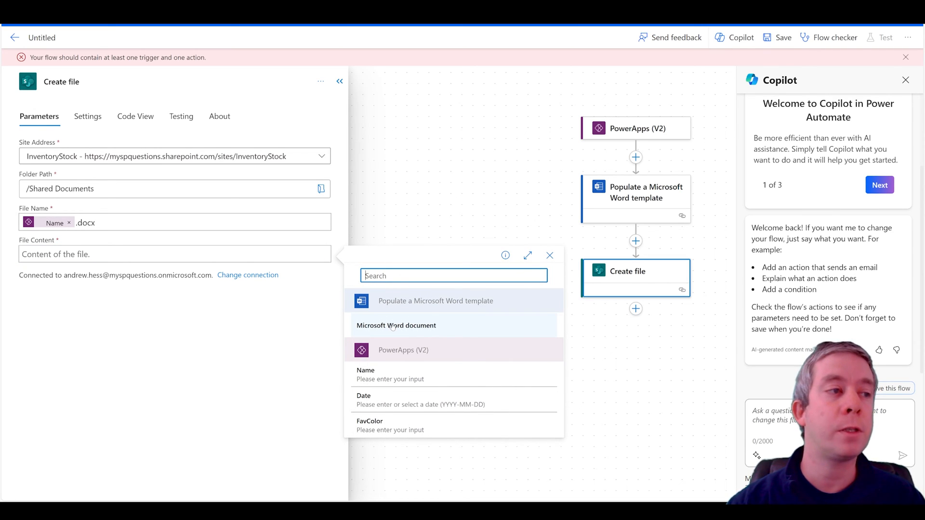
click(396, 325)
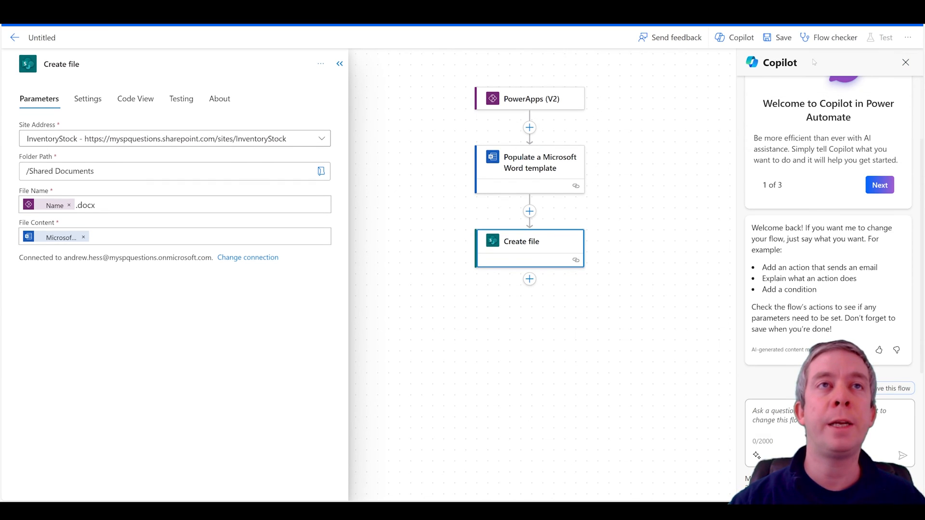
- Review the template mappings, name the flow FavoriteForPowerApps, and save it
click(777, 37)
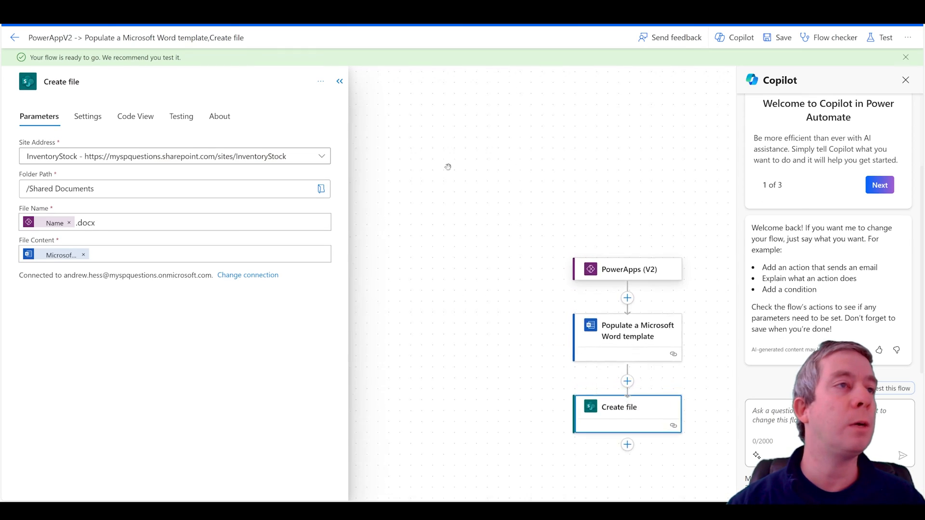
click(627, 331)
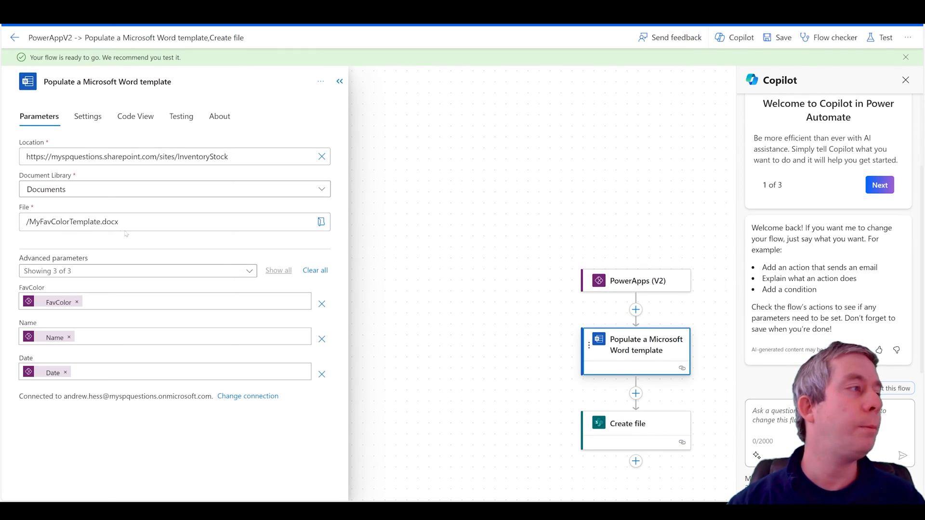
mouse_move(182, 244)
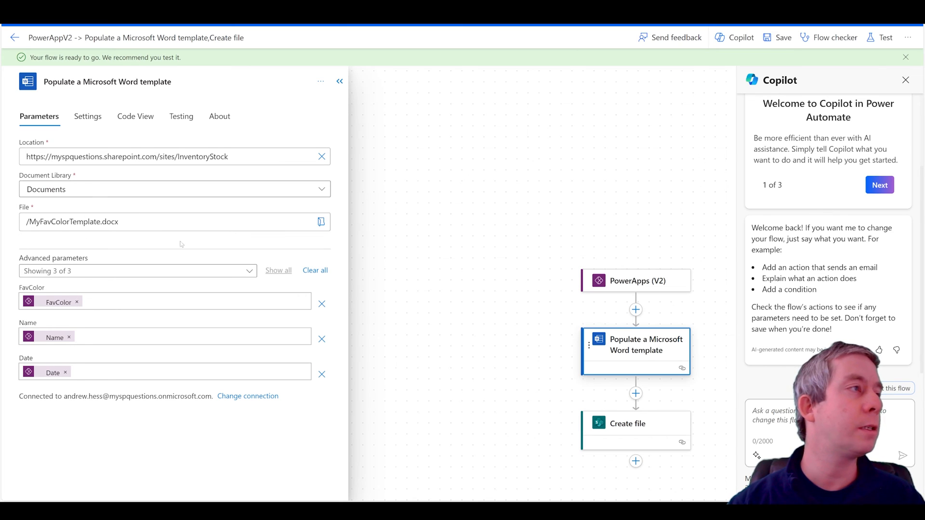
click(628, 423)
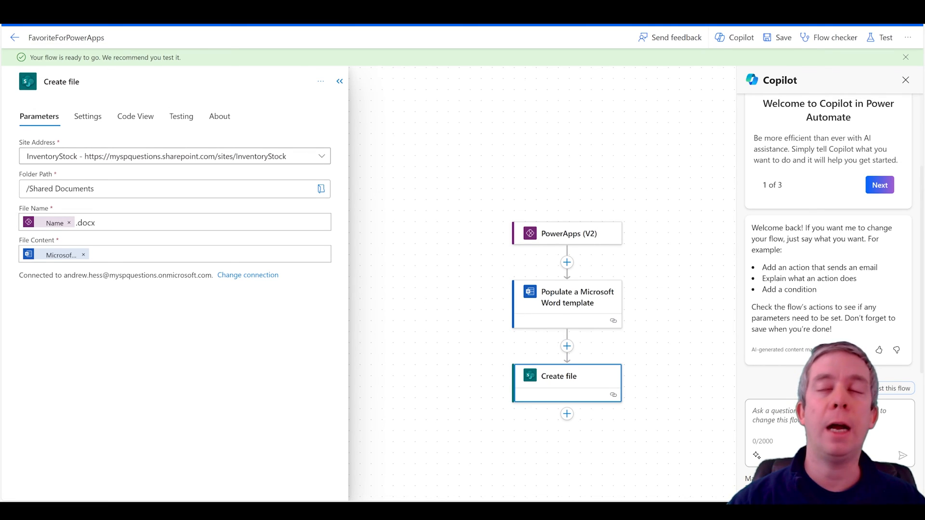
click(782, 37)
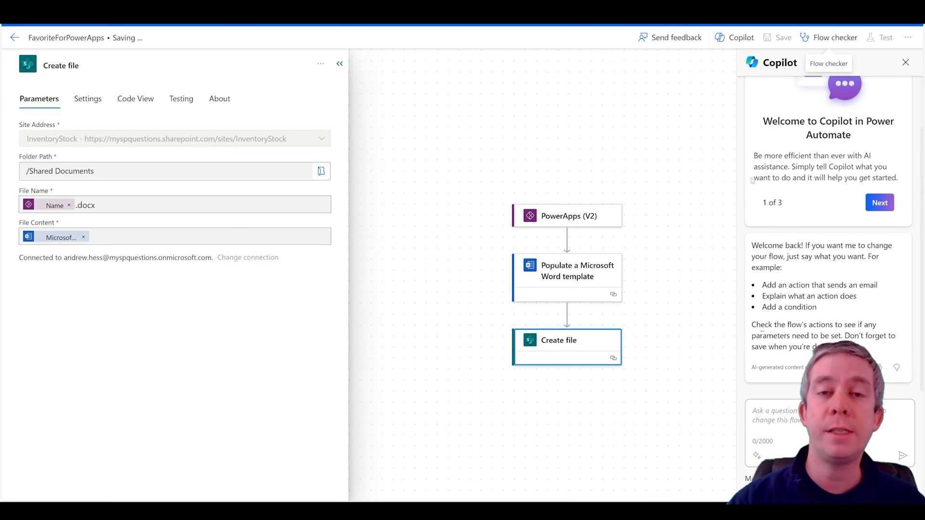
mouse_move(616, 198)
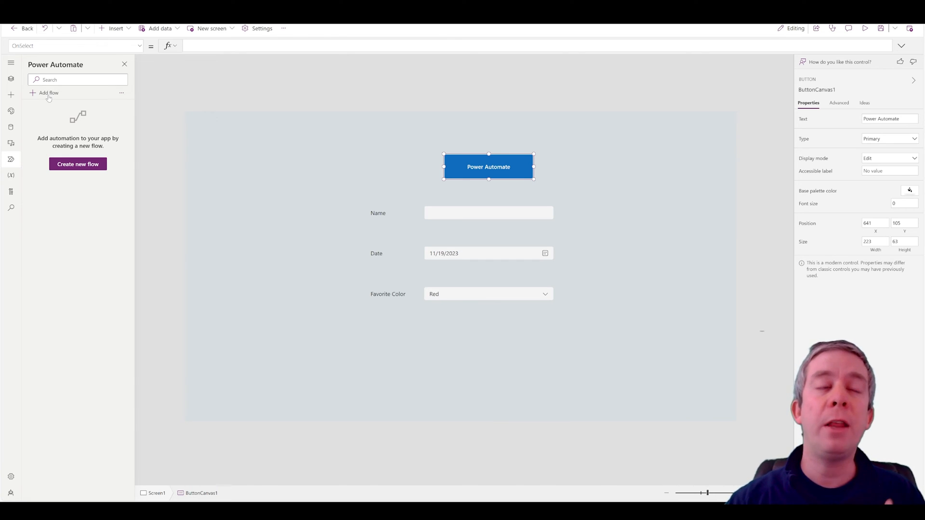
mouse_move(77, 163)
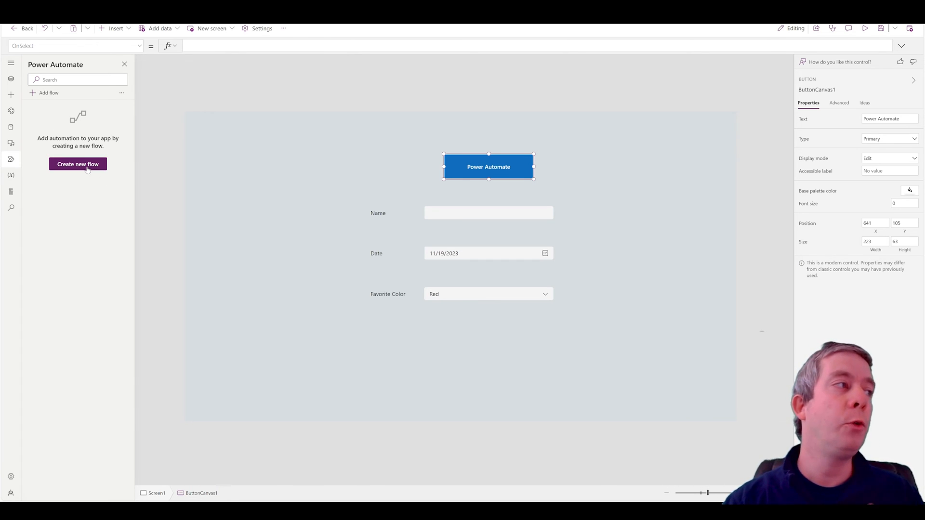
click(77, 164)
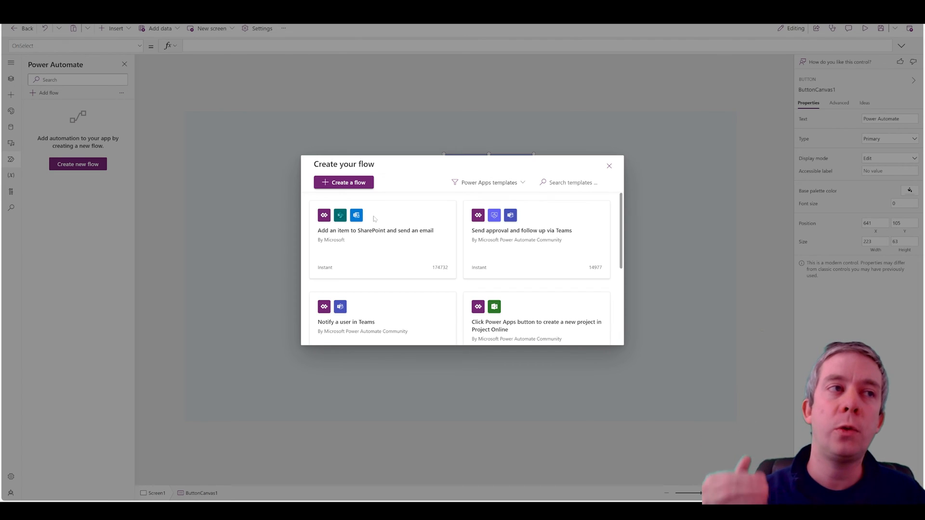
click(343, 182)
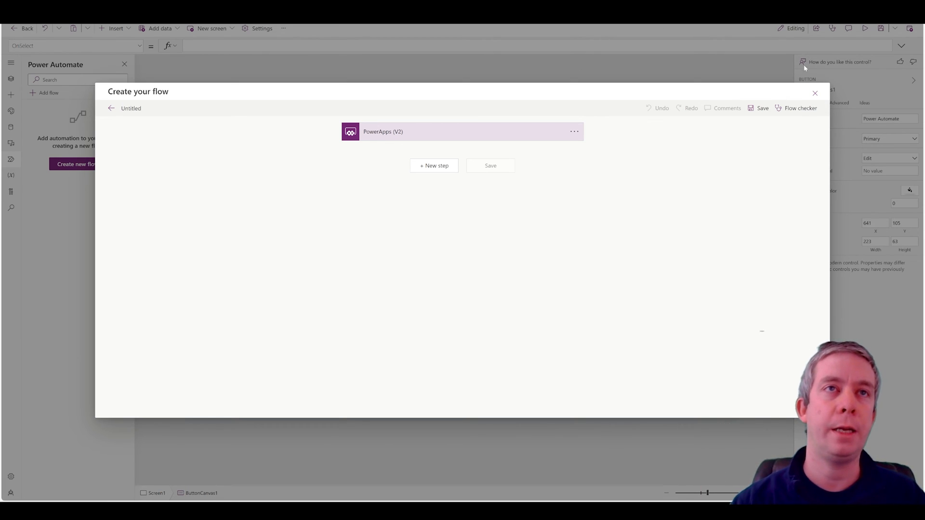
click(814, 93)
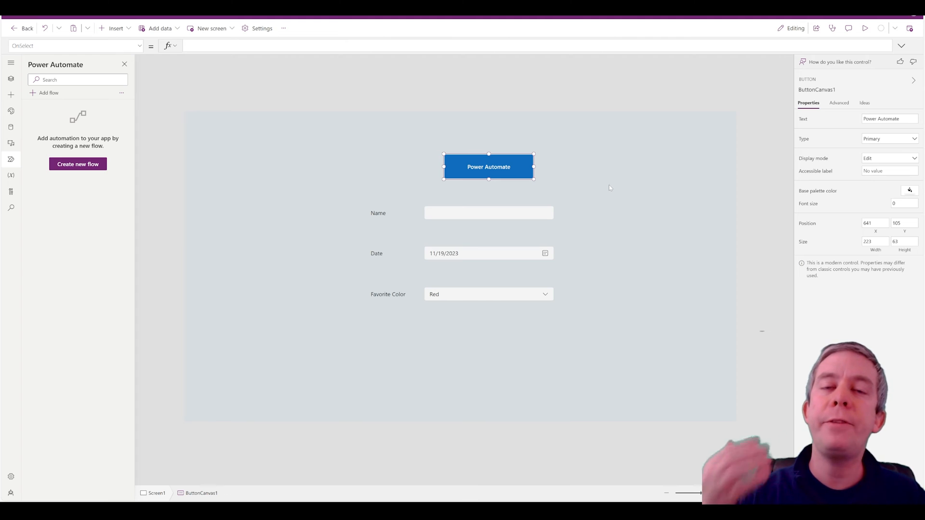
mouse_move(57, 98)
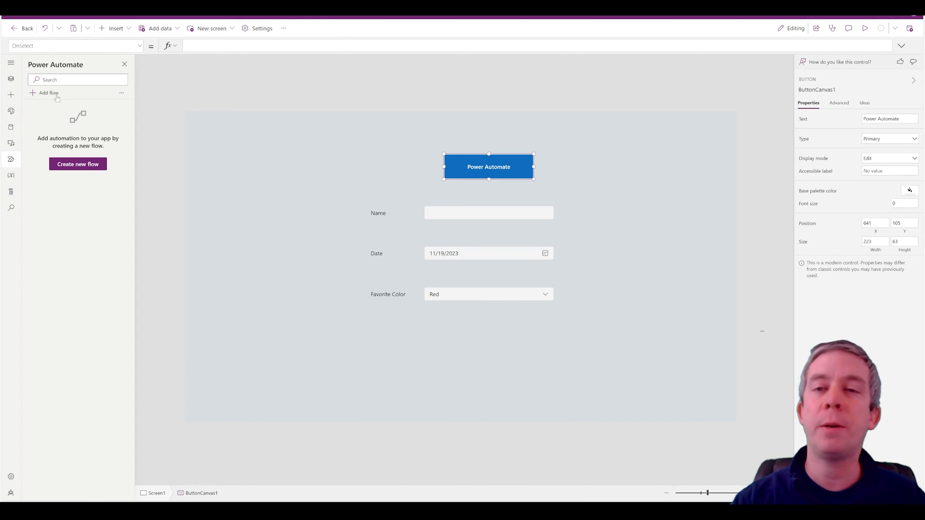
mouse_move(557, 115)
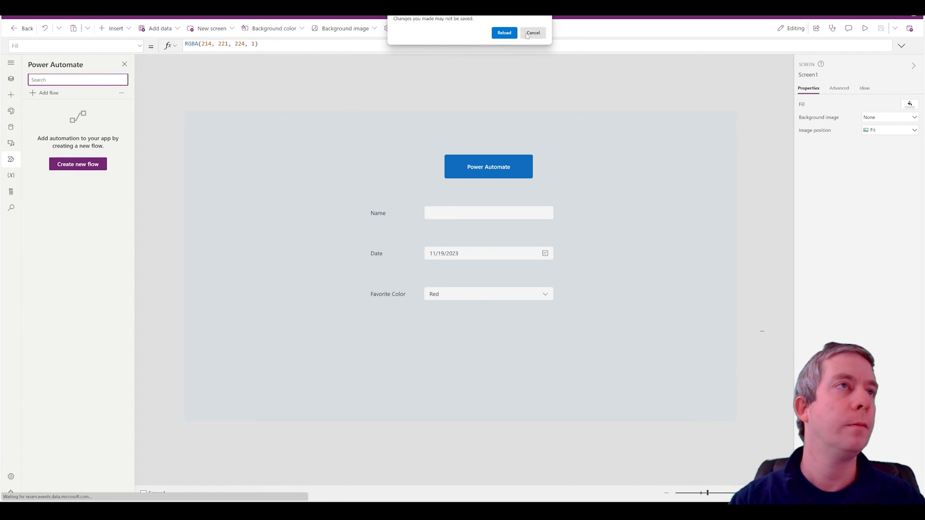
- Reload the app, override the read-only lock, and bring back the Power Automate flows pane
click(504, 32)
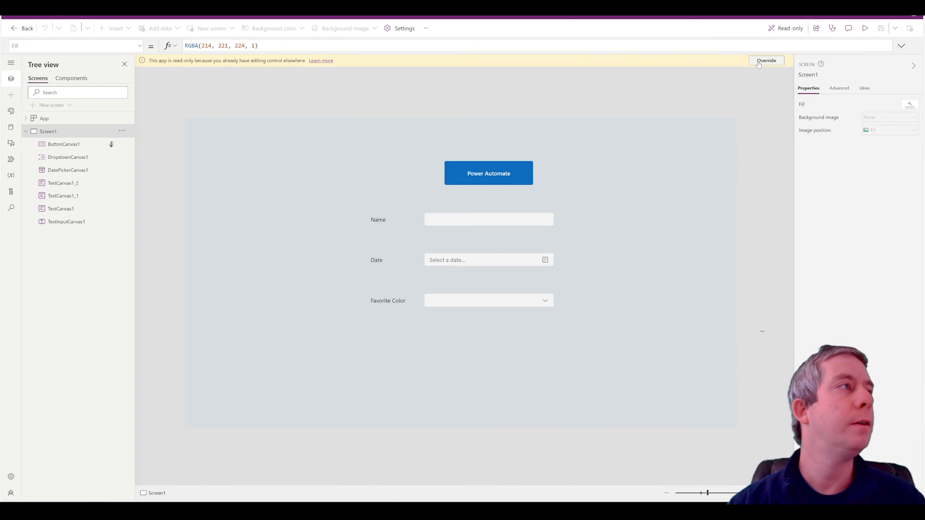
click(765, 61)
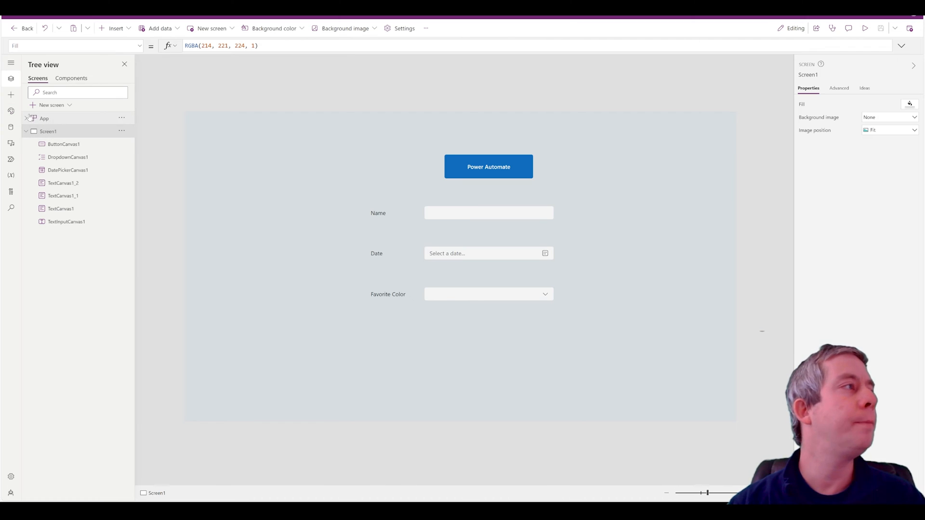
click(11, 159)
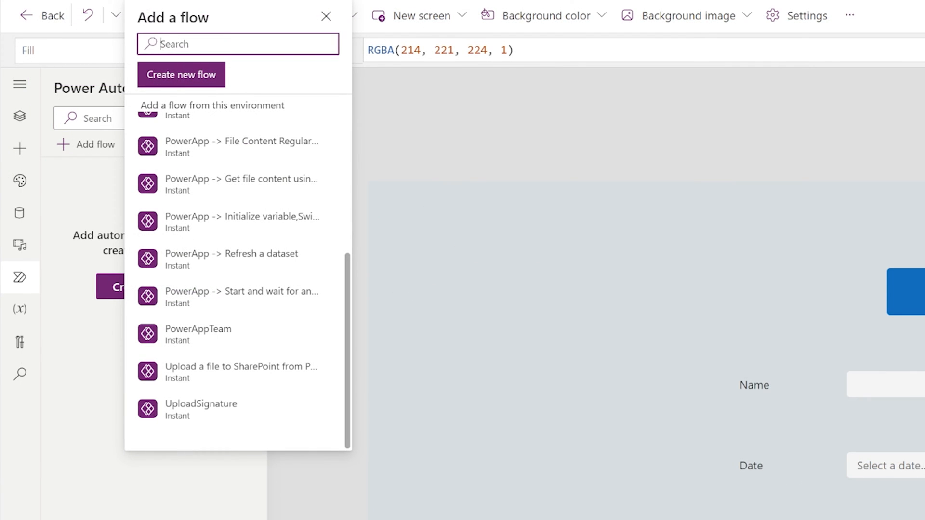
- Add the FavoriteForPowerApps flow found by searching 'favo', then select the Power Automate button
text(favo)
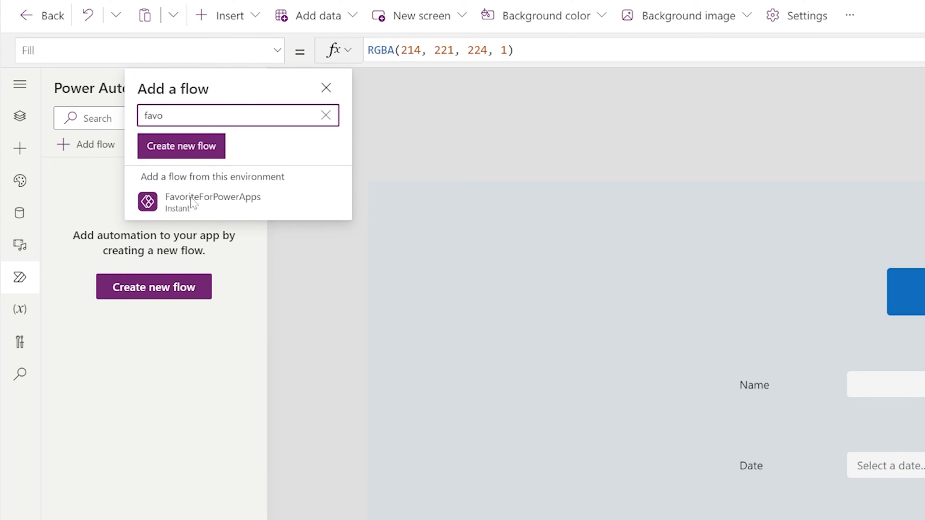
mouse_move(212, 202)
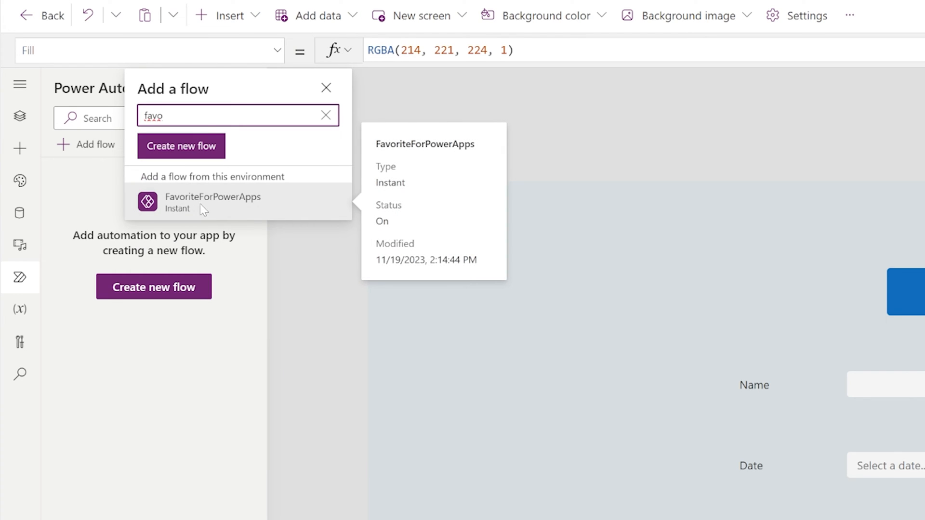
click(213, 201)
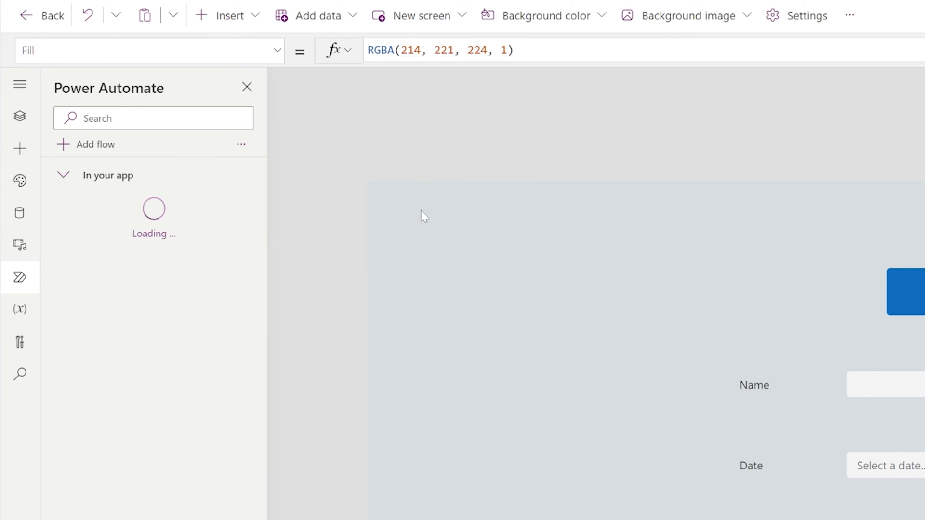
mouse_move(461, 216)
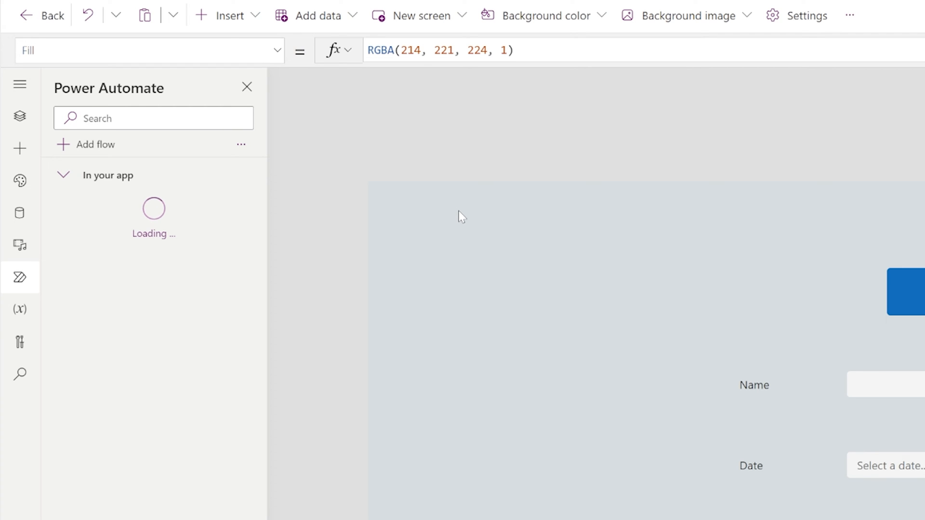
click(908, 291)
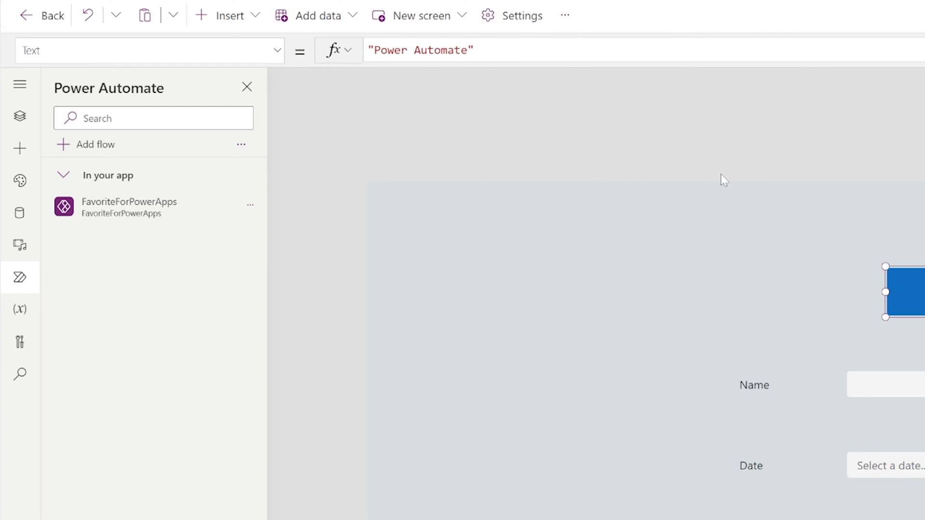
mouse_move(277, 43)
text(OnSelec)
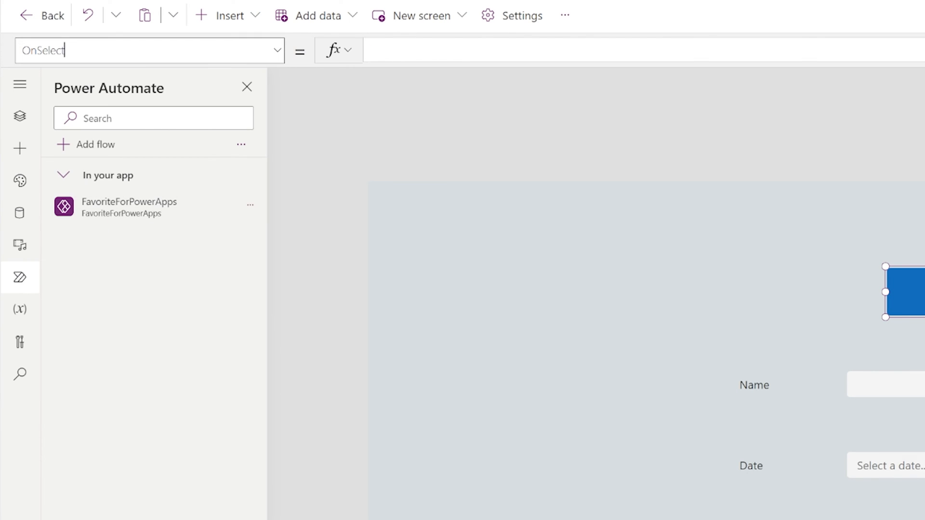
mouse_move(468, 75)
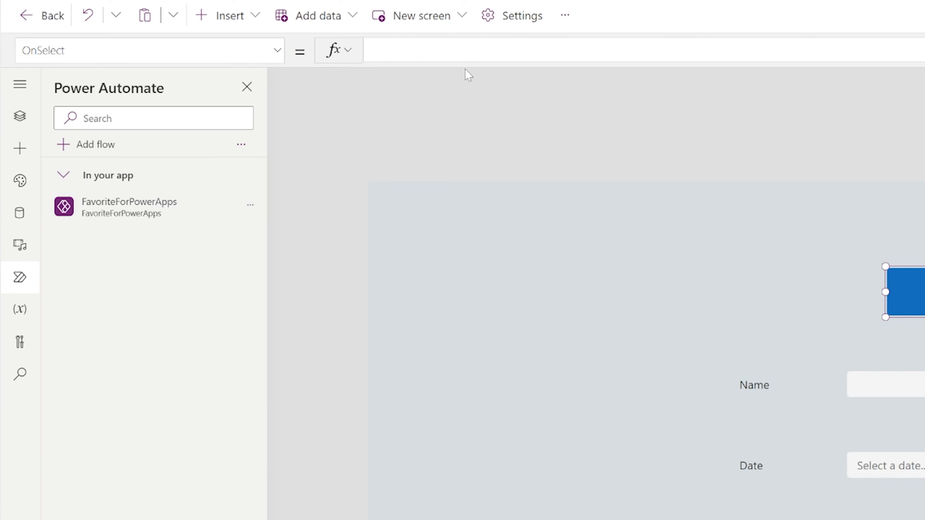
mouse_move(92, 236)
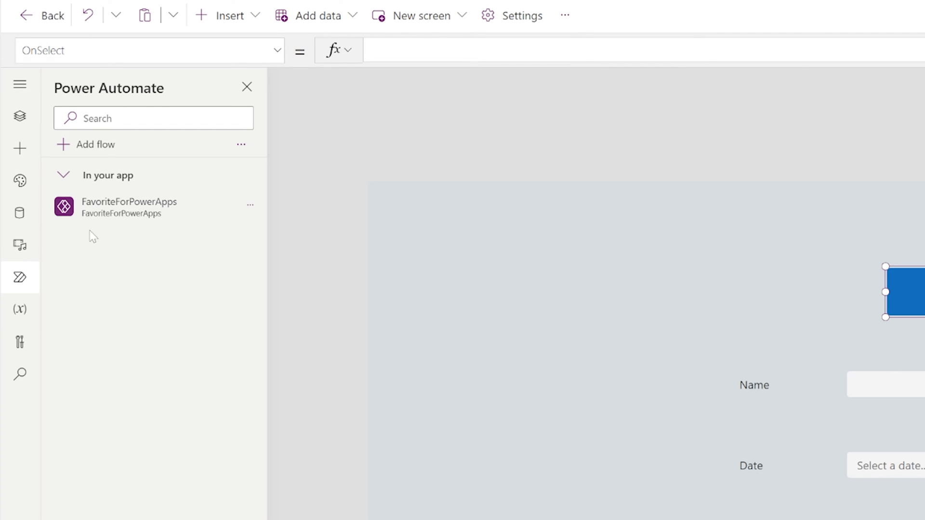
- Start the button's OnSelect formula as FavoriteForPowerApps.Run(TextInputCanvas1.Value,
text(Fa)
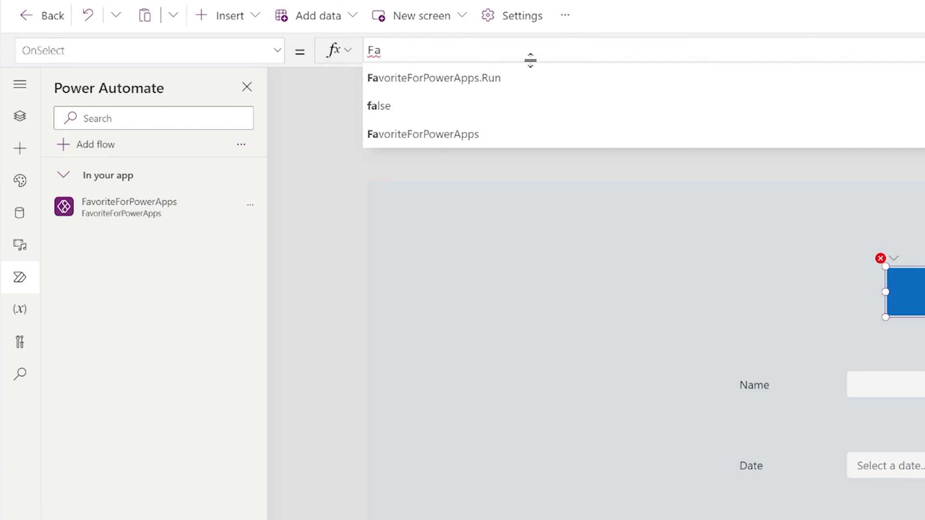
click(434, 78)
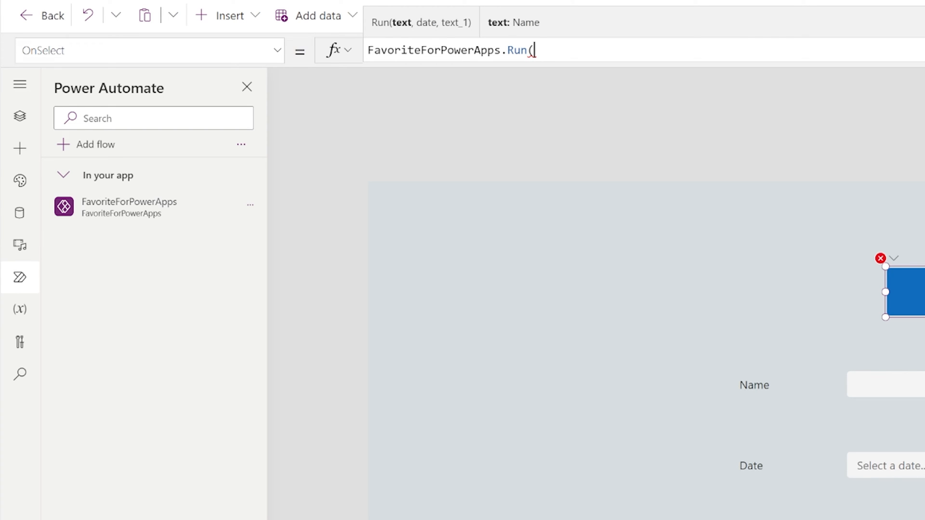
mouse_move(420, 25)
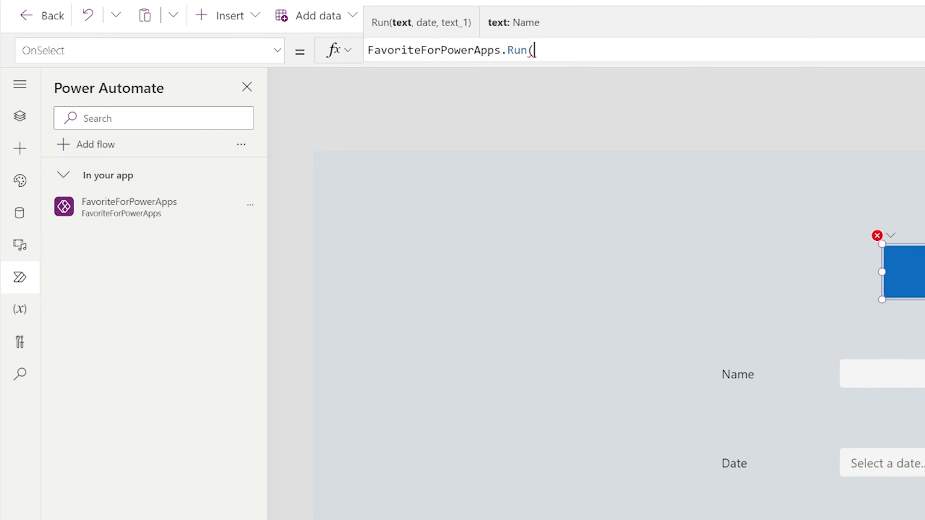
mouse_move(426, 37)
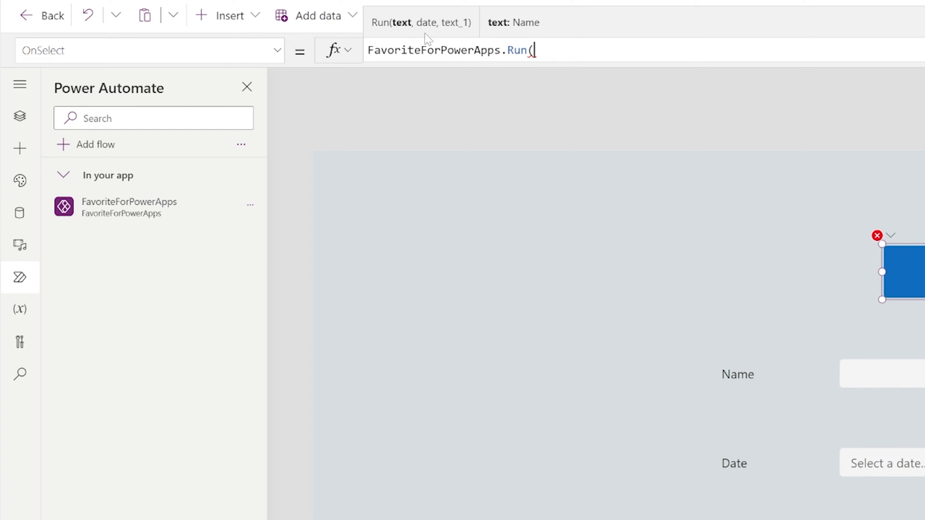
mouse_move(466, 45)
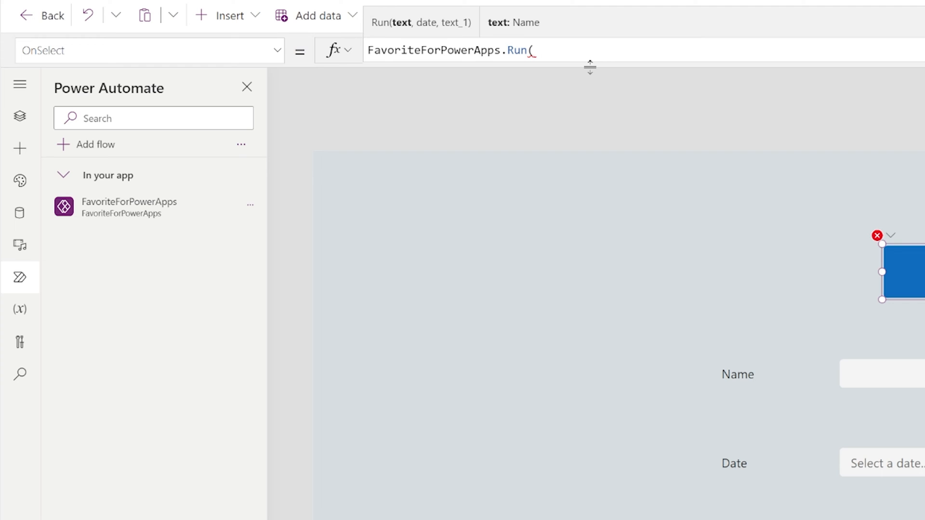
mouse_move(14, 144)
text(TextInputCanvas1.V)
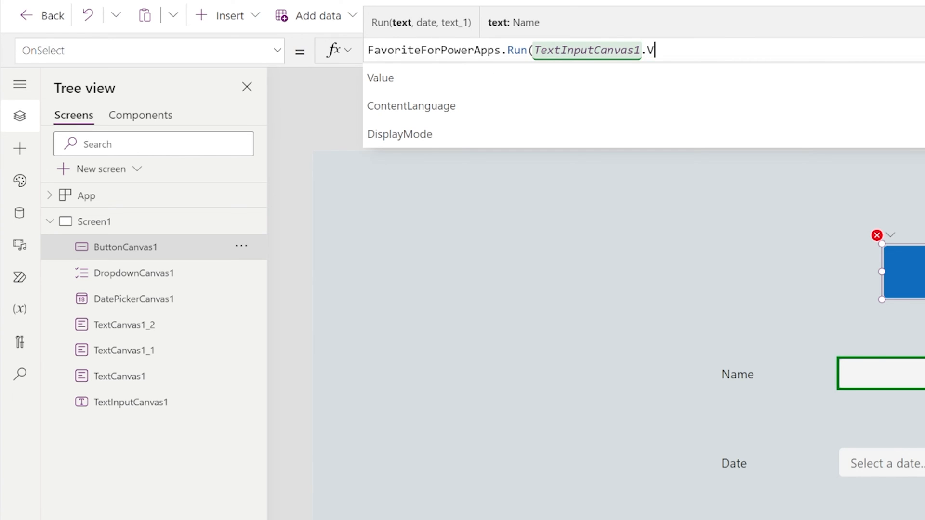
click(380, 77)
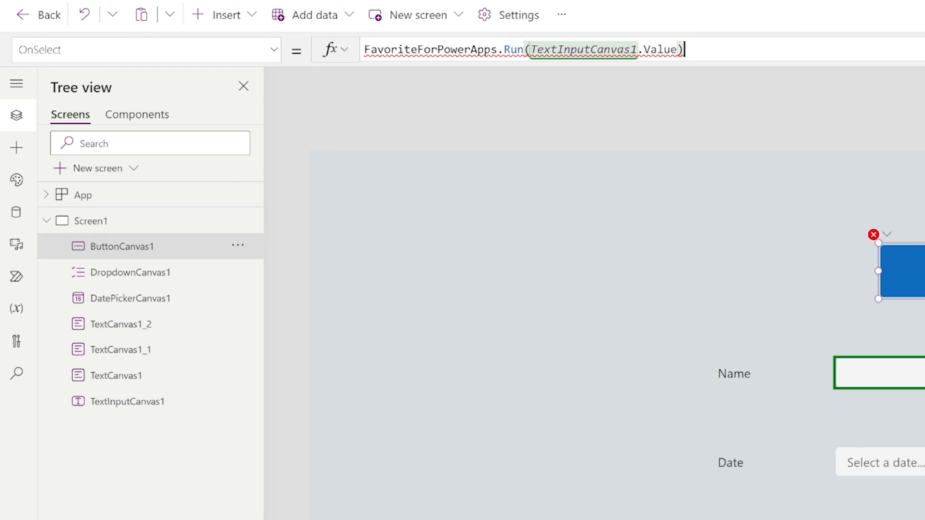
text(,)
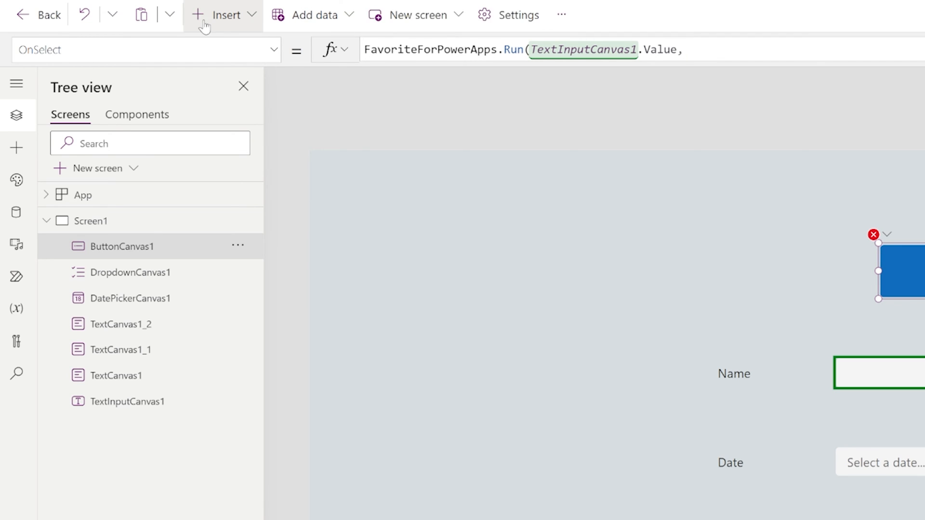
- Insert a new text label onto the screen
click(226, 15)
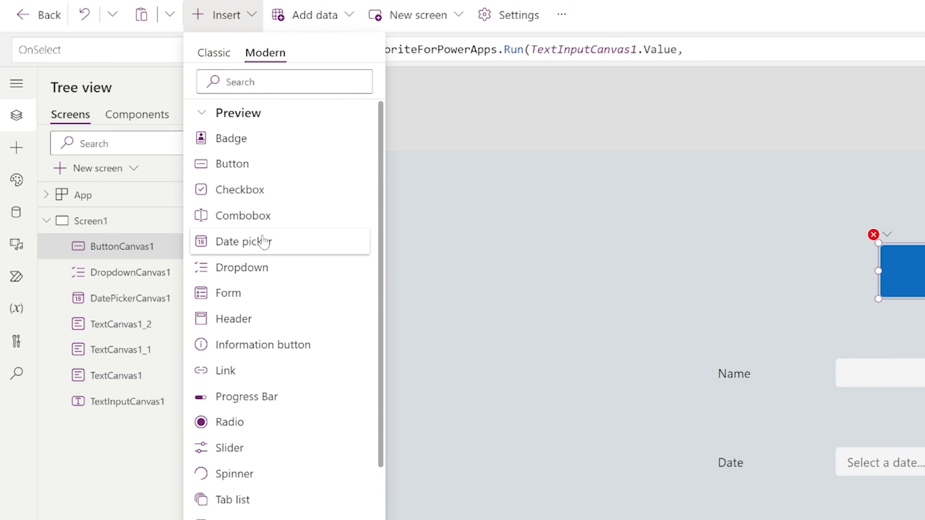
scroll(down, 3)
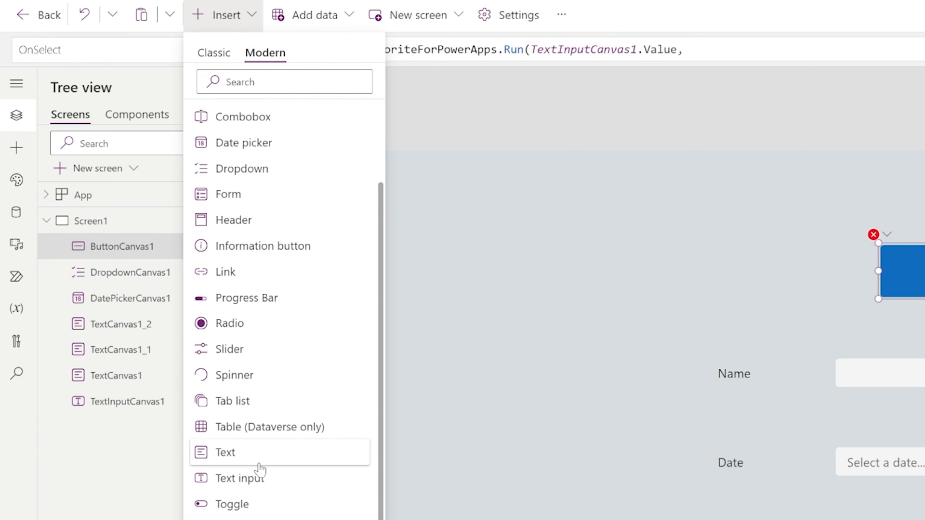
click(225, 452)
text(Year()
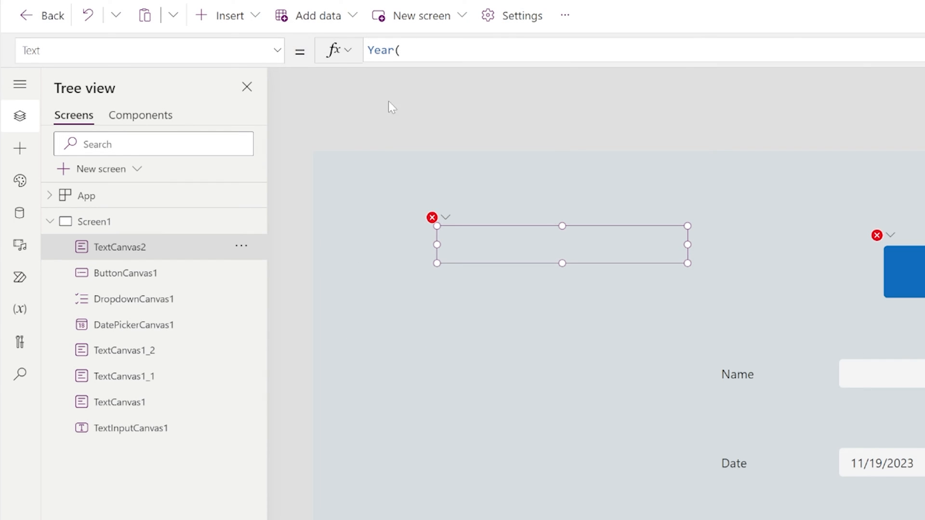
- Build the label's Text from Year, Month and Day of DatePickerCanvas1.SelectedDate joined by hyphens
text(D)
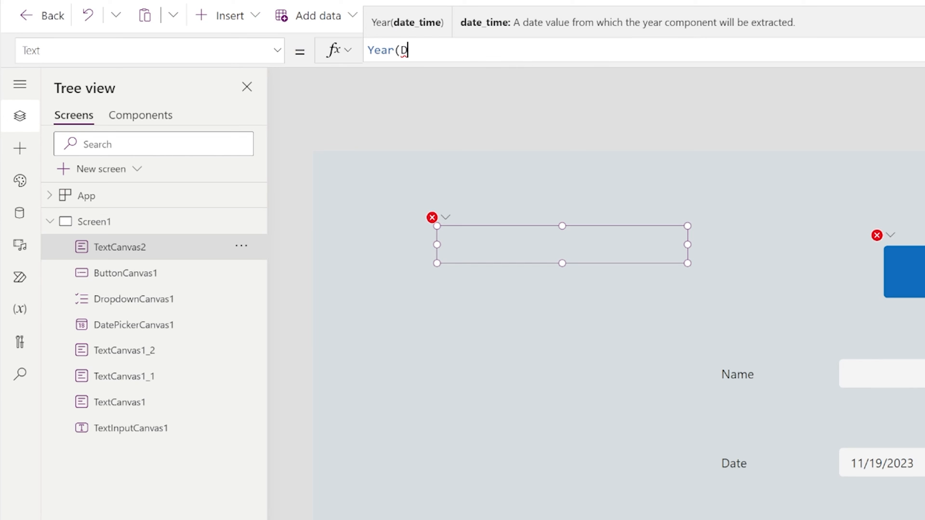
text(atePickerCanvas1)
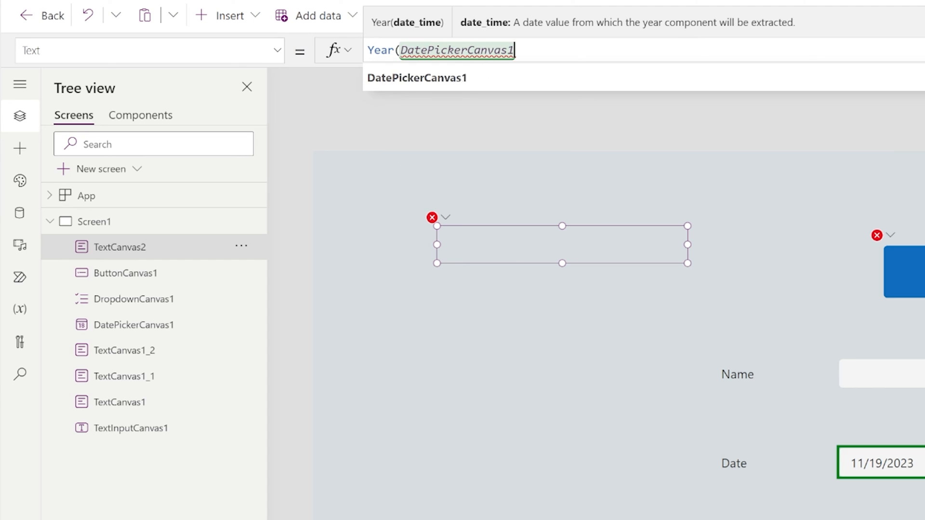
text(.Selected)
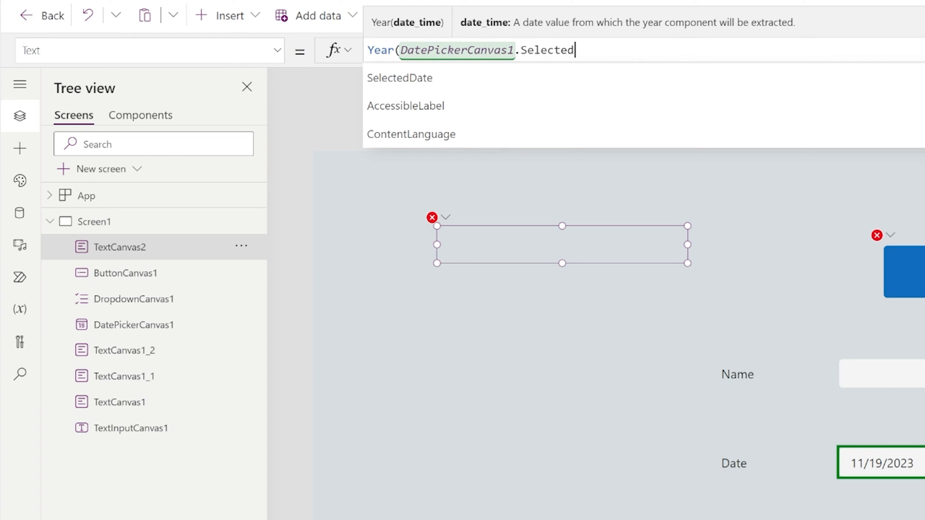
click(399, 78)
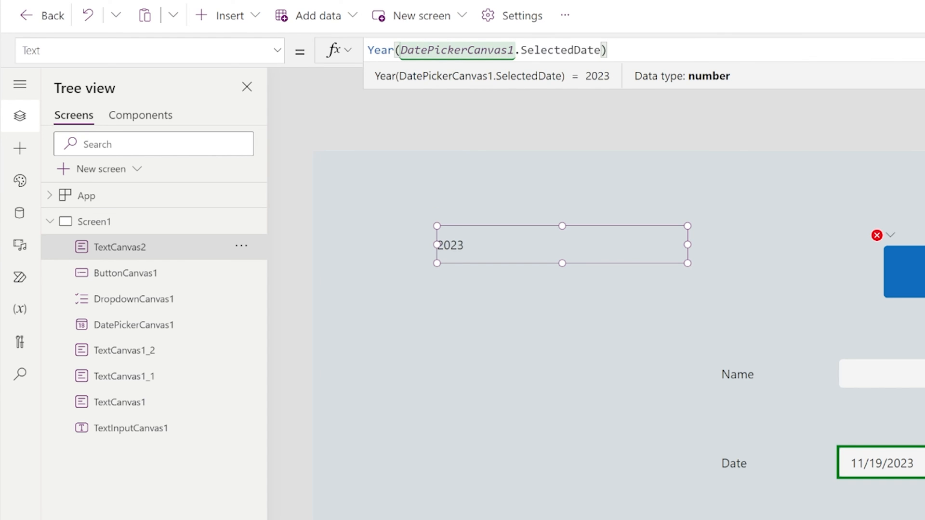
mouse_move(552, 83)
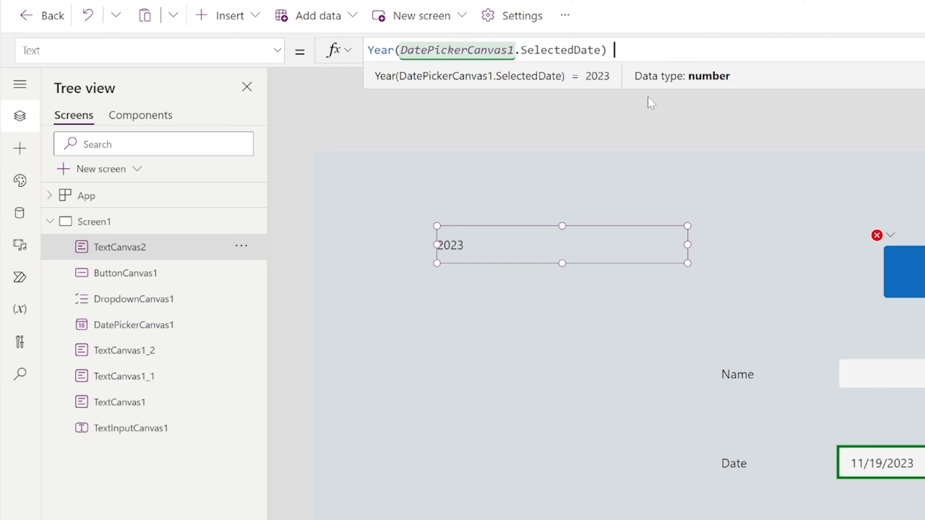
text(& "-")
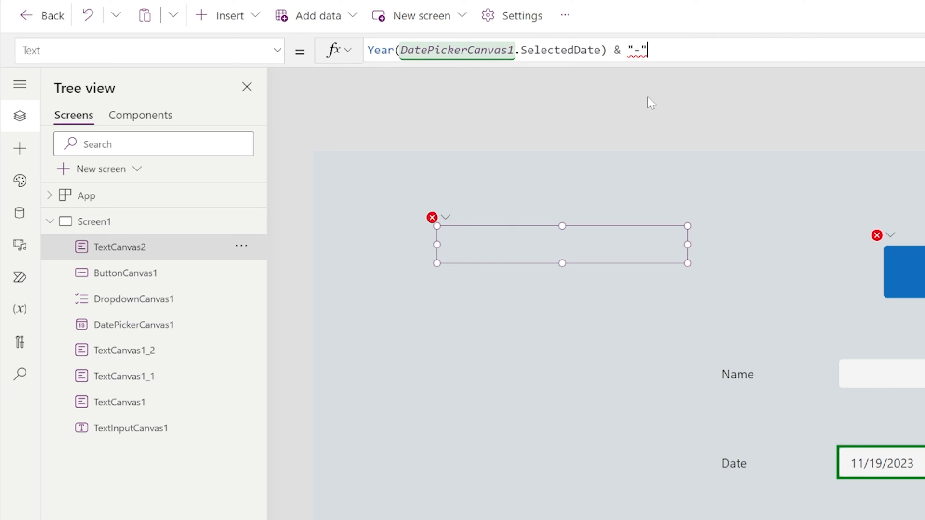
text(&)
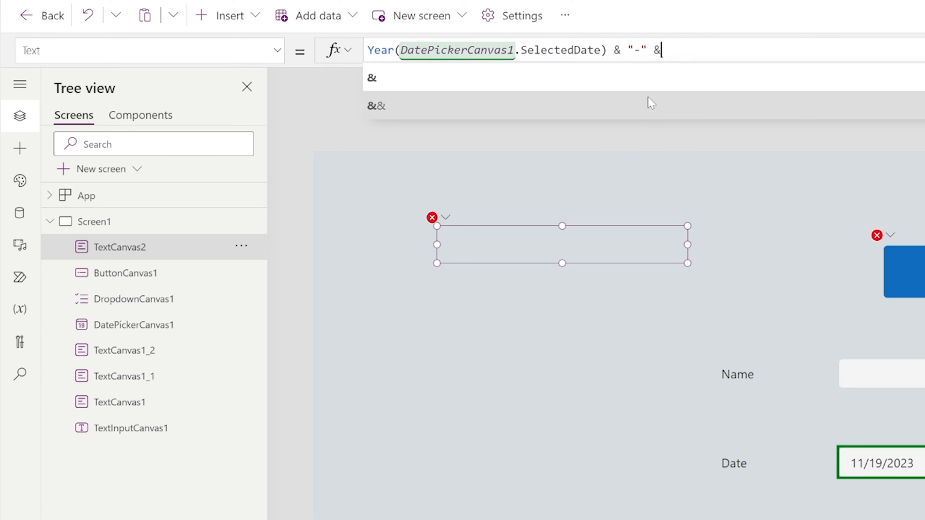
text(Month(DatePickerCanvas1.SelectedDate) & "-" & Da(DatePickerCanvas1.SelectedDate)
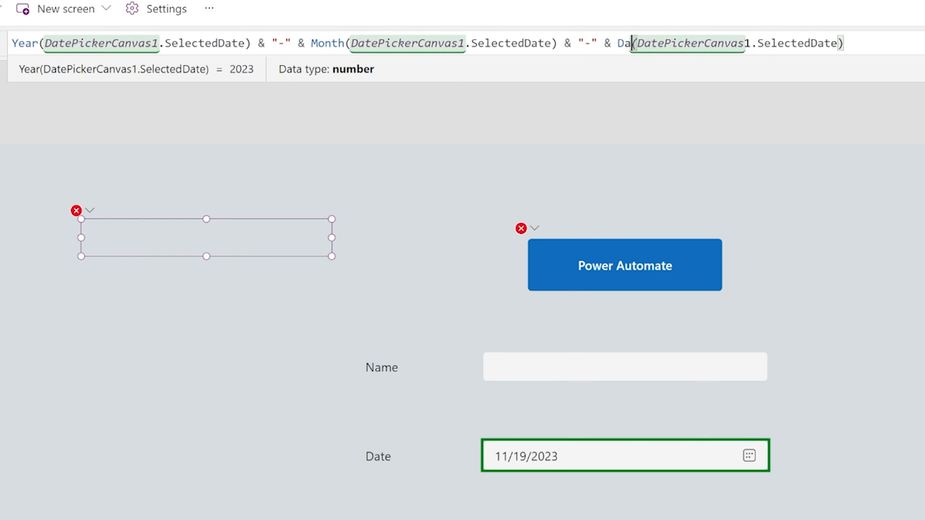
text(y)
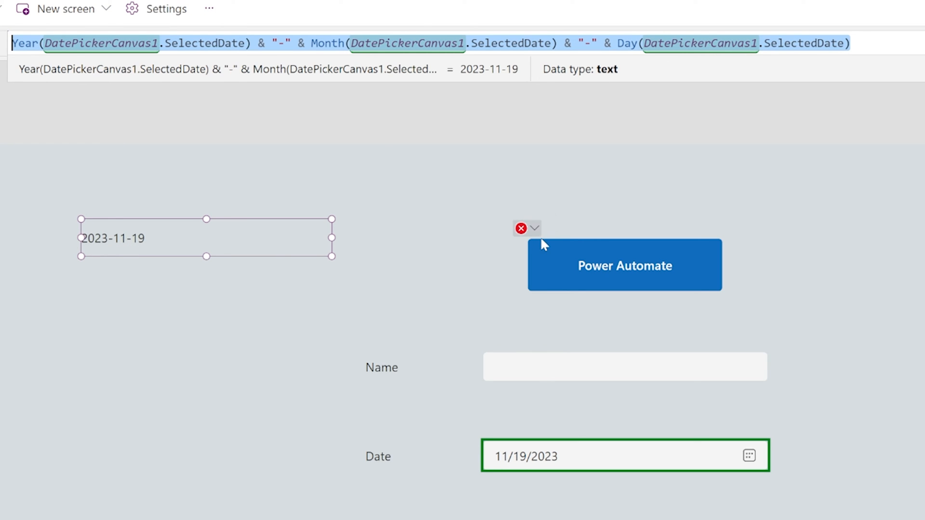
- Finish the Run call with TextInputCanvas1.Value, the date expression and DropdownCanvas1.Selected.Value
click(624, 265)
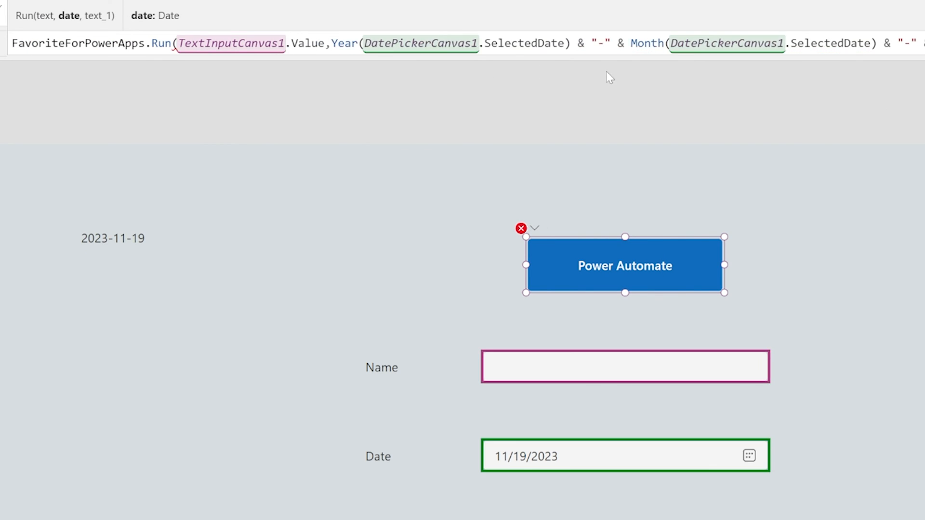
click(100, 16)
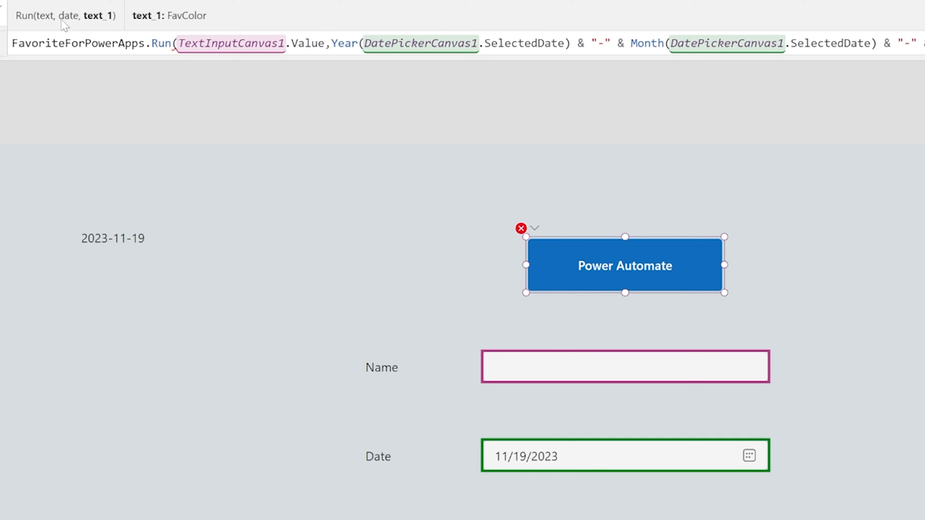
mouse_move(147, 25)
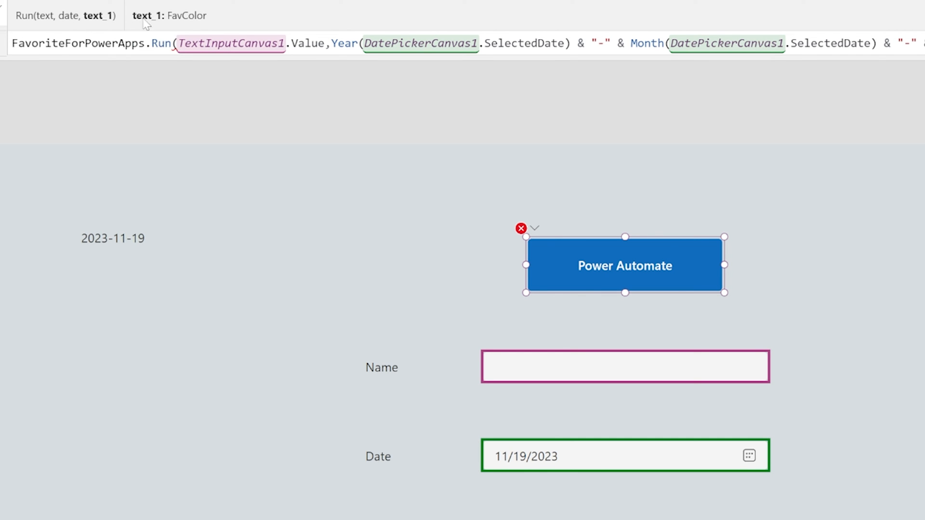
mouse_move(164, 28)
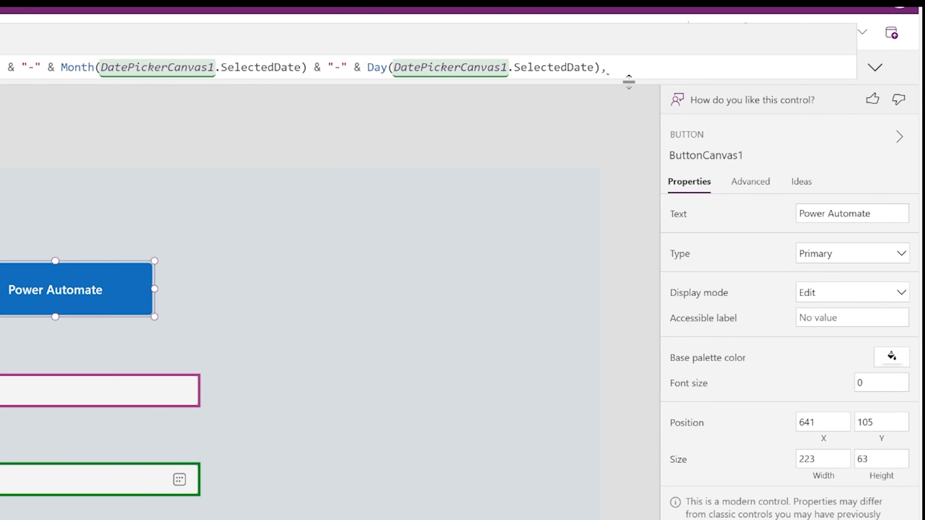
text(TextINp)
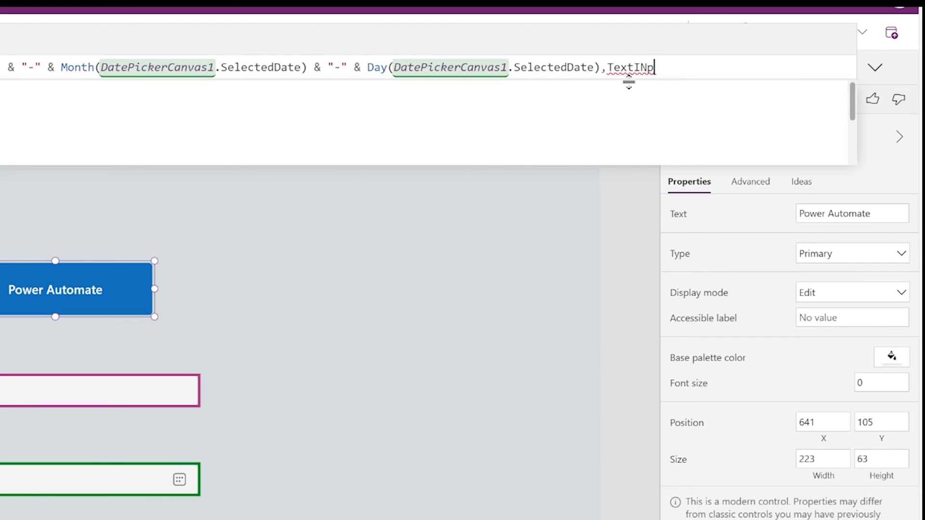
key(Backspace)
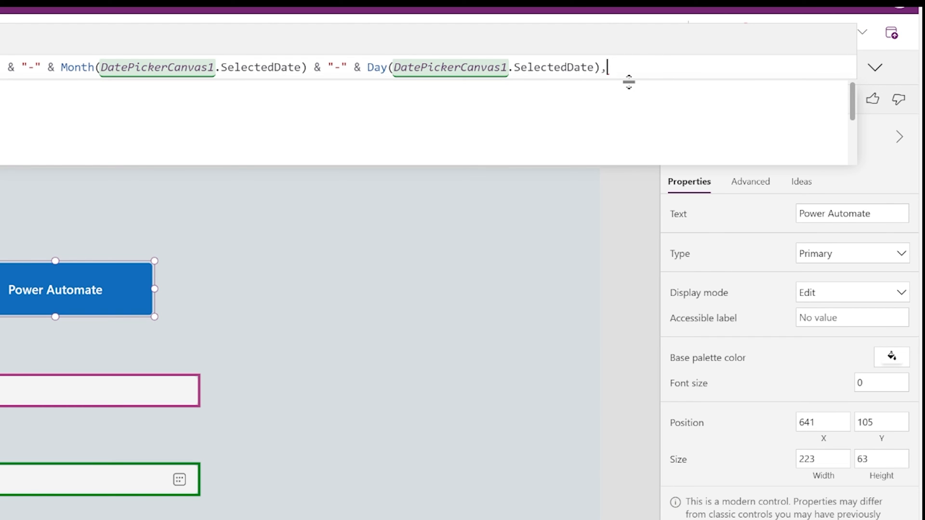
text(DropdownCanvas1.)
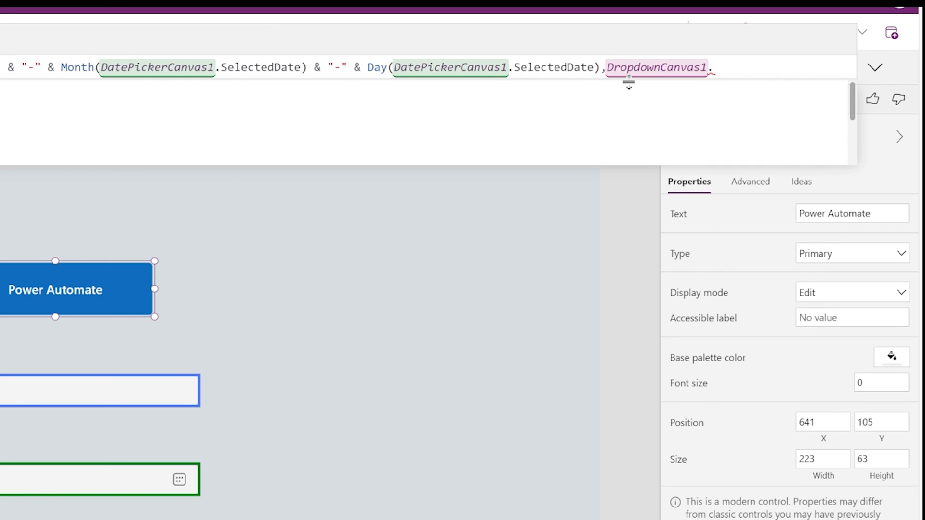
text(Selected.Value)
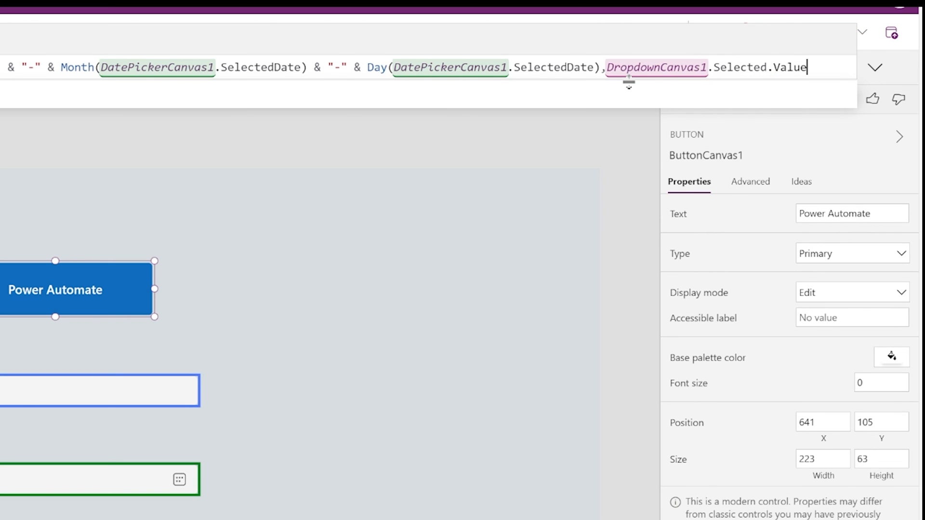
click(902, 45)
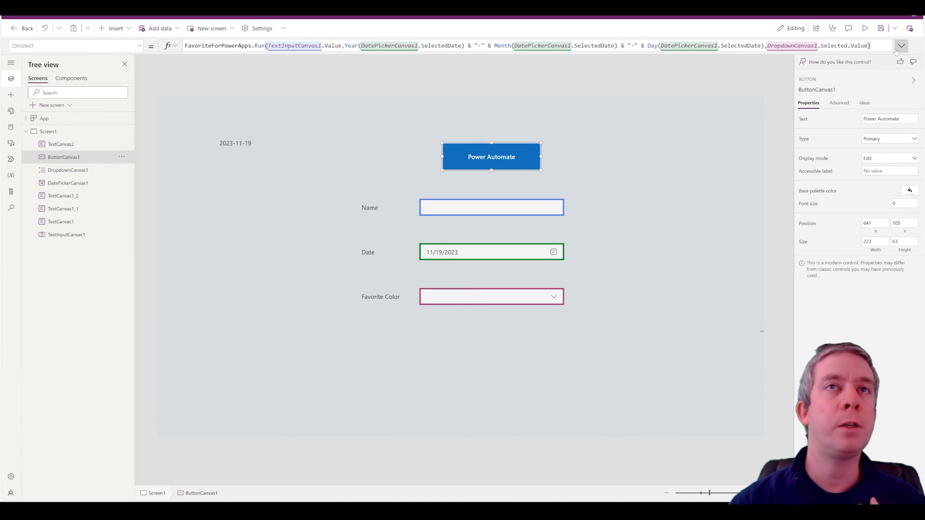
- Format the Run formula across multiple lines and check the date and colour argument values
click(901, 45)
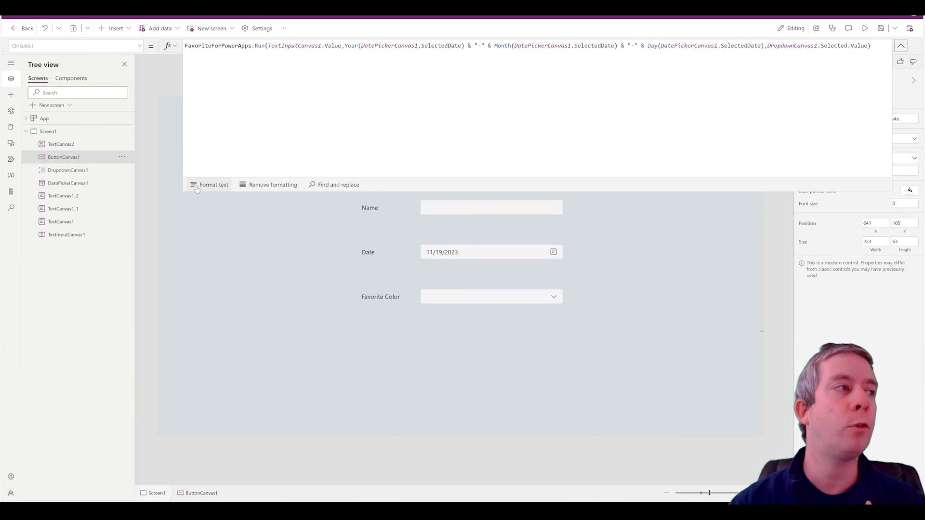
click(208, 184)
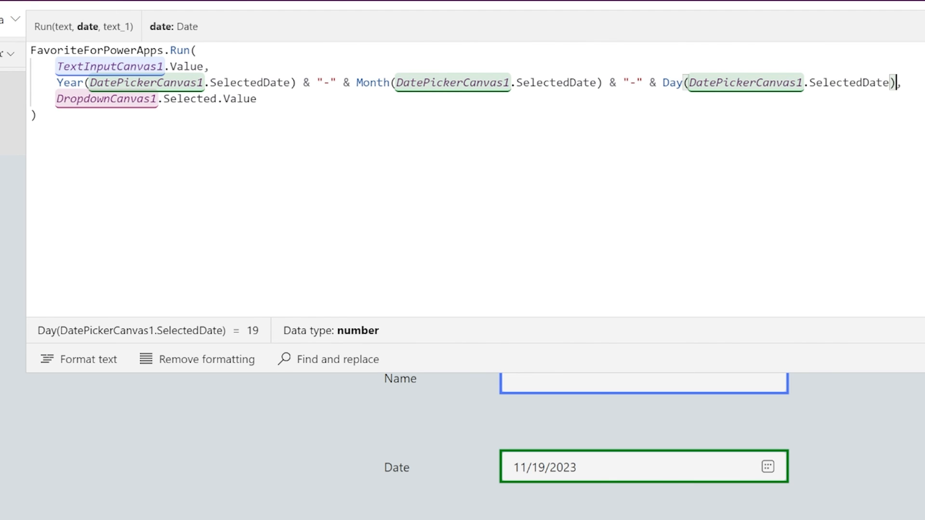
click(256, 99)
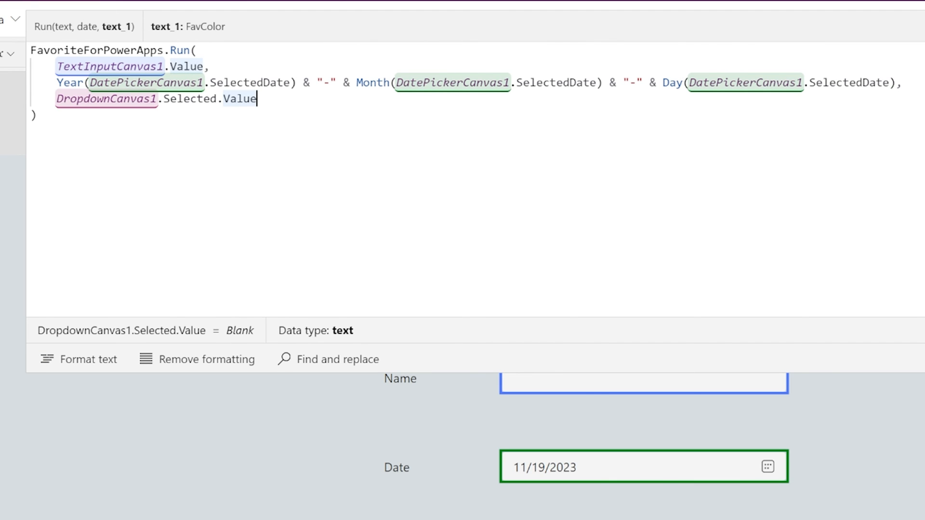
click(643, 276)
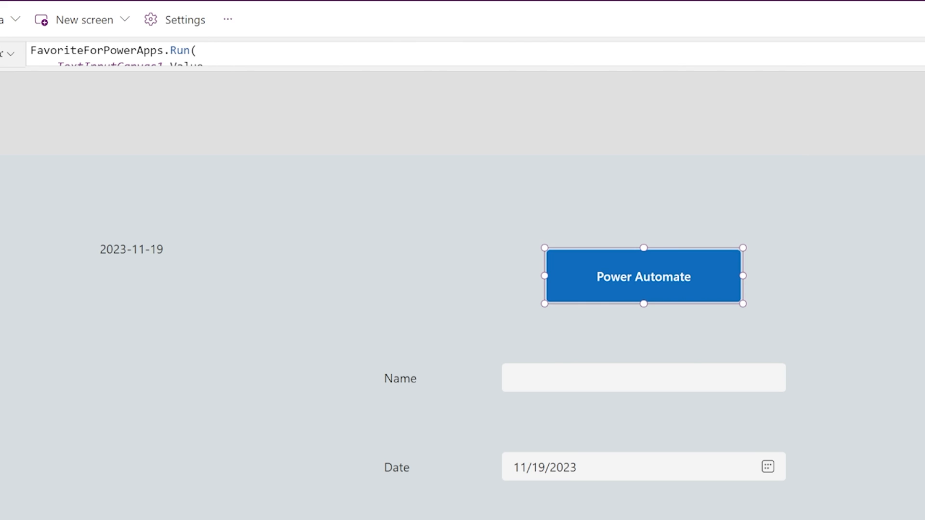
click(131, 249)
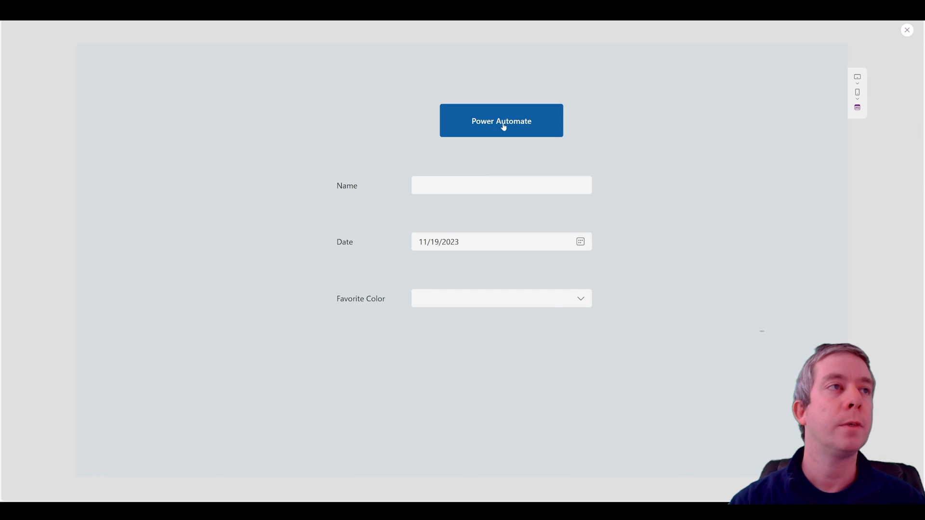
- Run the button with blank inputs, dismiss the error, enter MyFavoriteIsGreen and pick Green
click(501, 121)
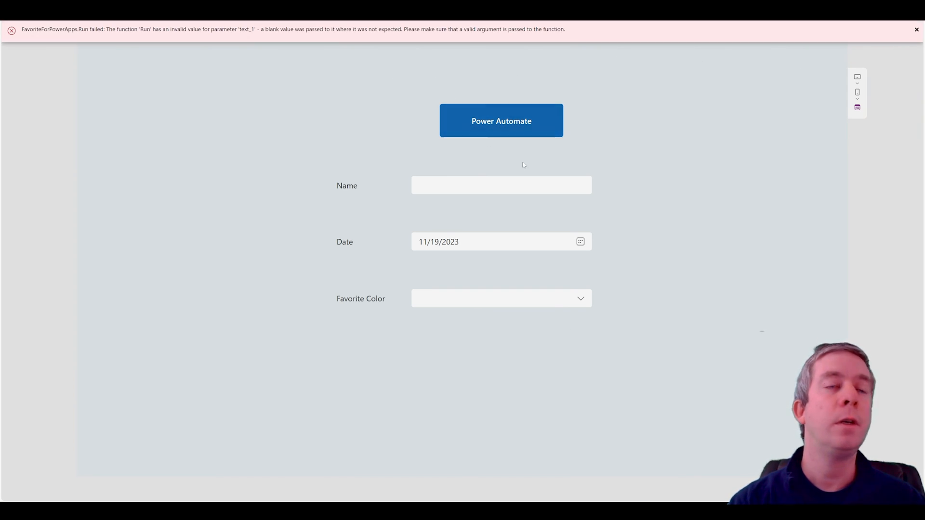
click(916, 30)
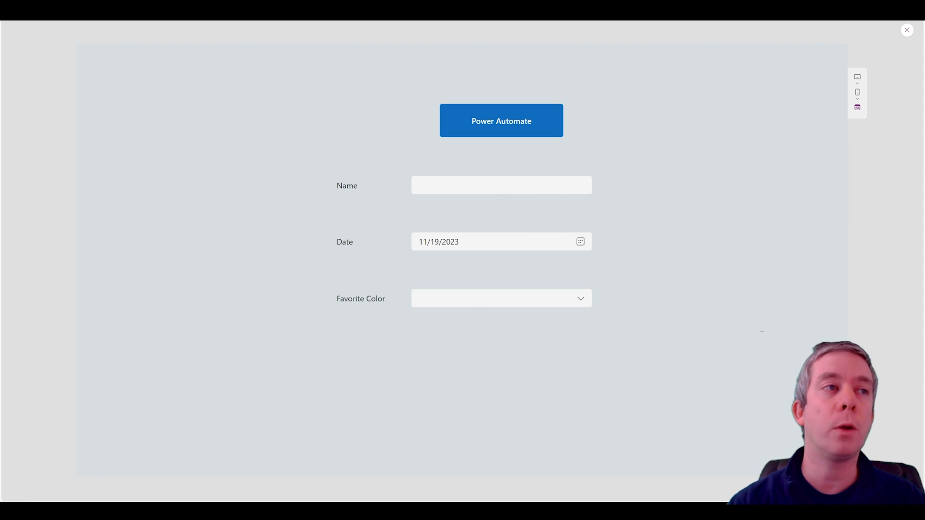
click(501, 185)
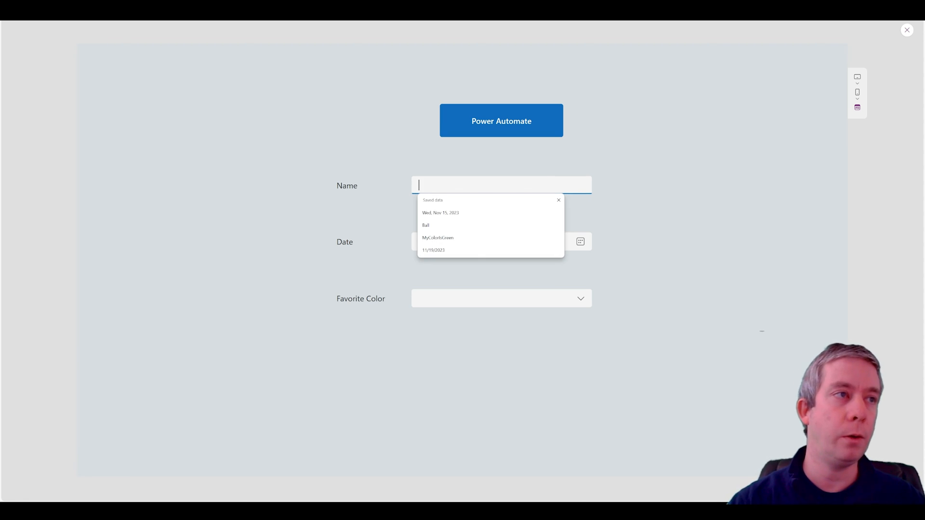
text(MyFavo)
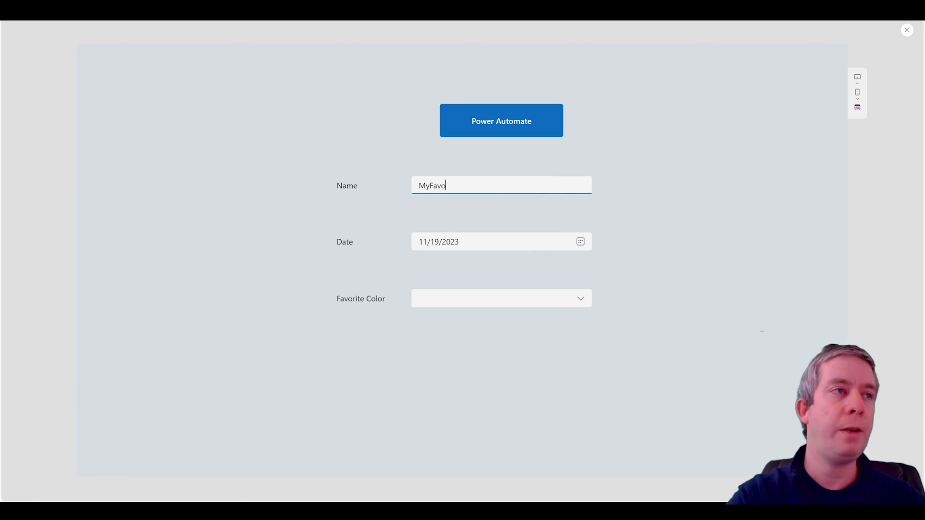
text(riteIsGreen)
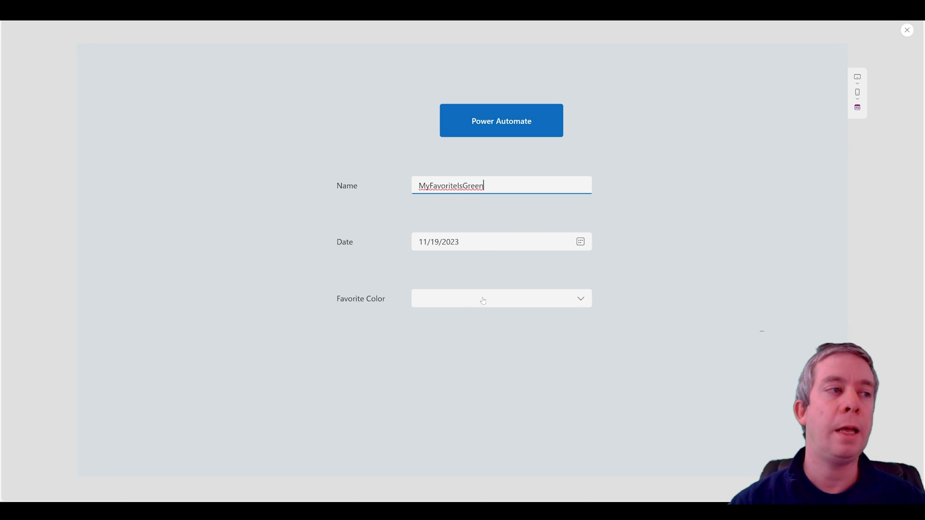
click(501, 299)
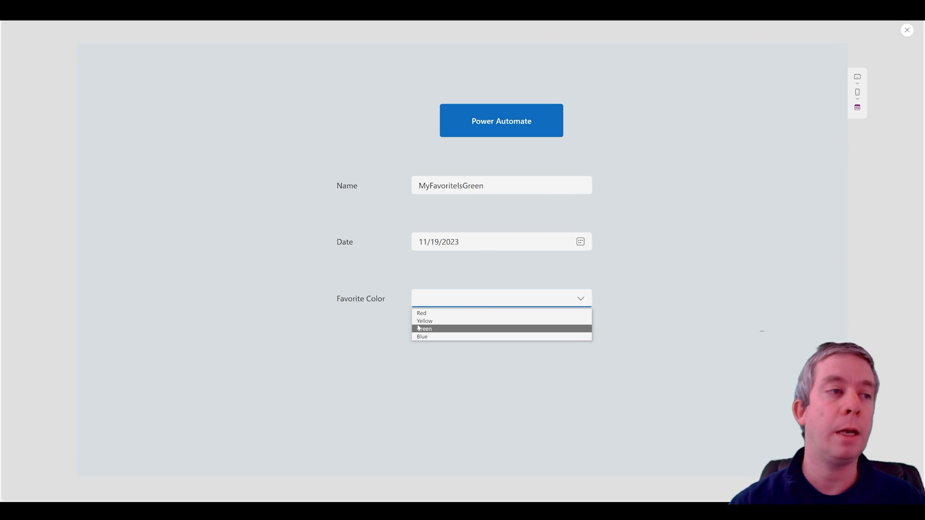
click(423, 328)
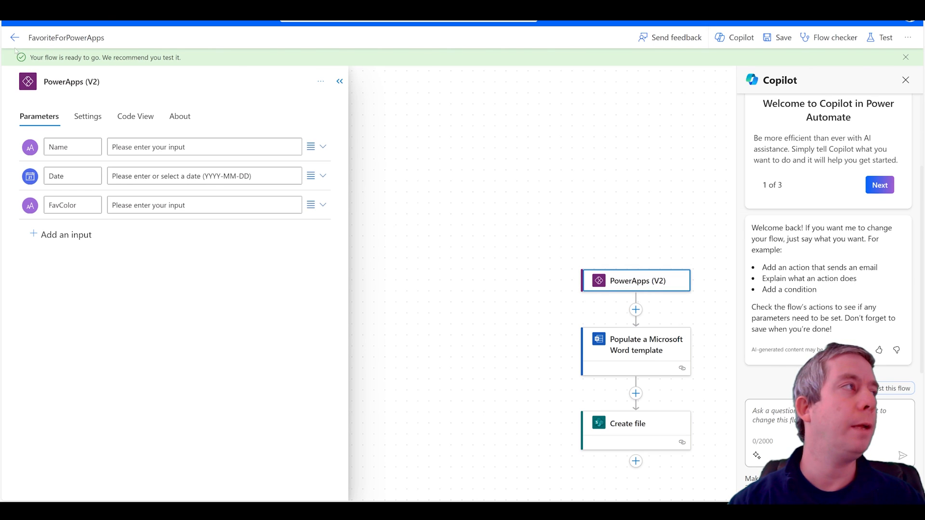
- Return to the FavoriteForPowerApps details page and open its latest successful run
click(14, 37)
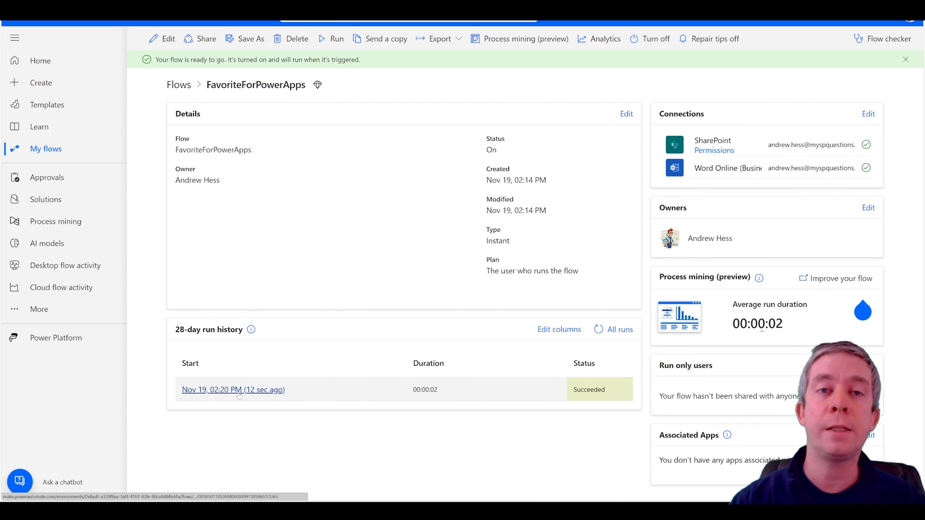
click(232, 389)
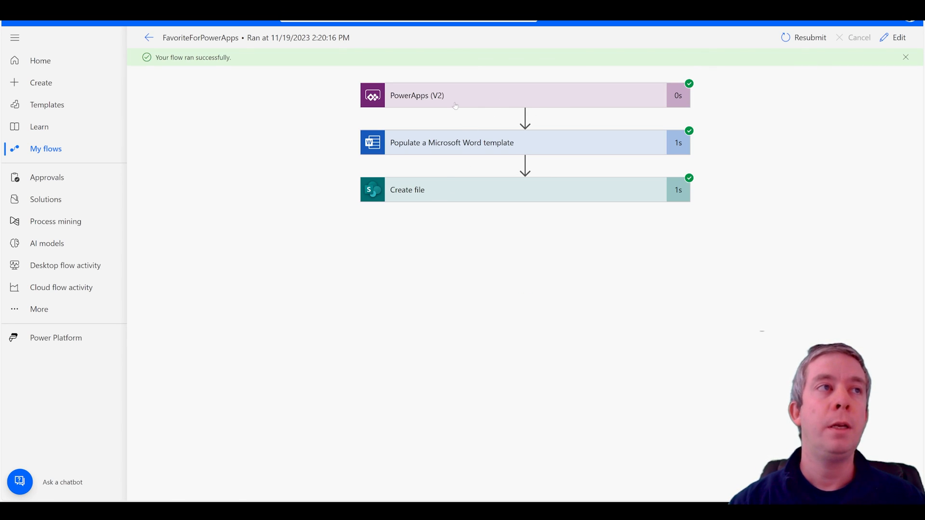
mouse_move(454, 142)
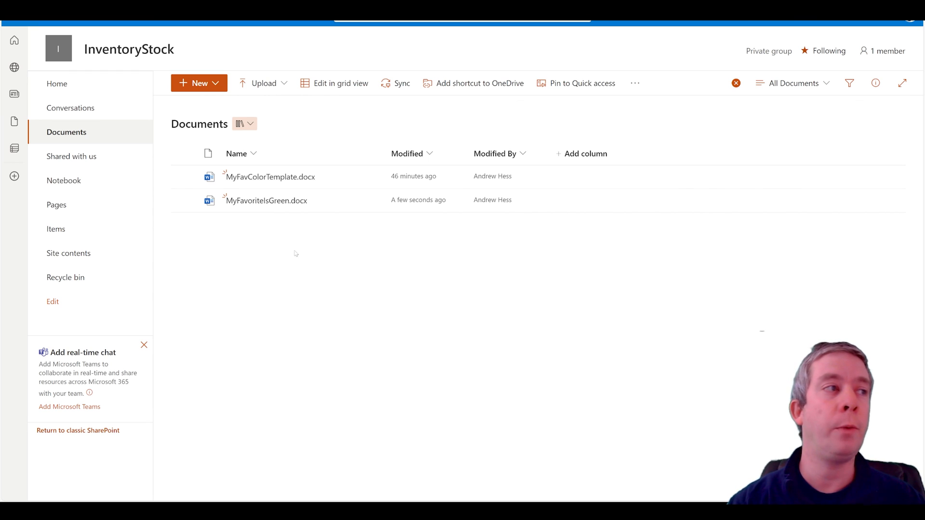
mouse_move(266, 201)
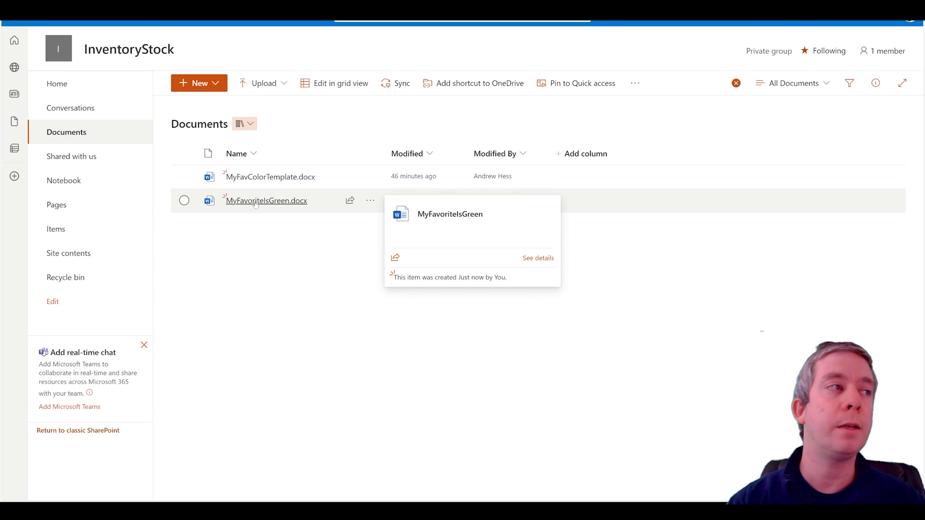